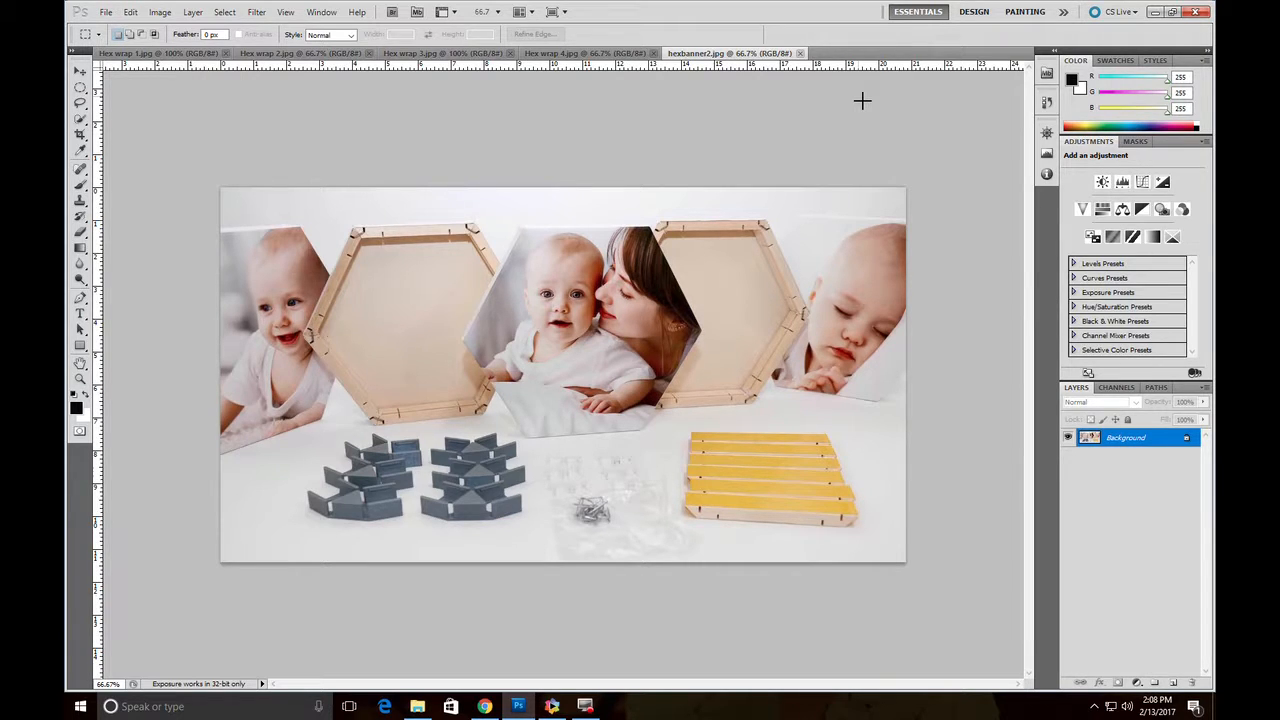
{"action": "mouse_move", "coordinate": [889, 97]}
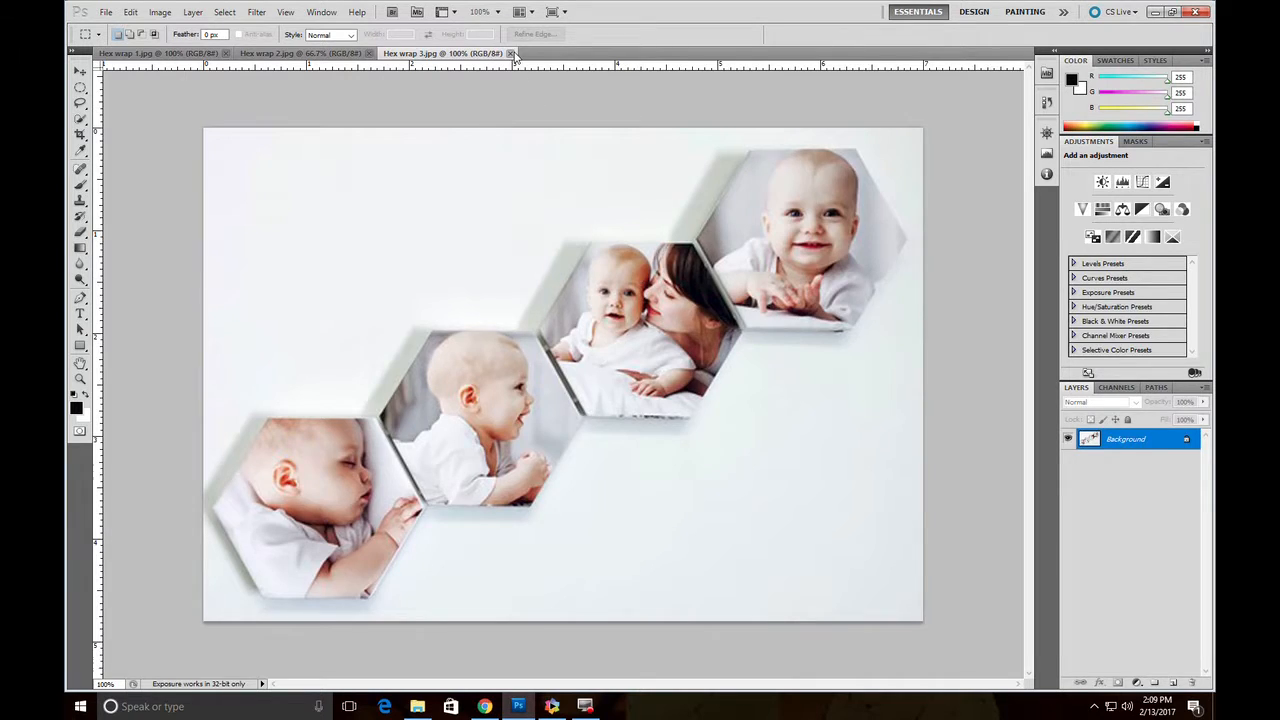
- Close the last two Hex wrap sample images, leaving no document open
{"action": "left_click", "coordinate": [300, 53]}
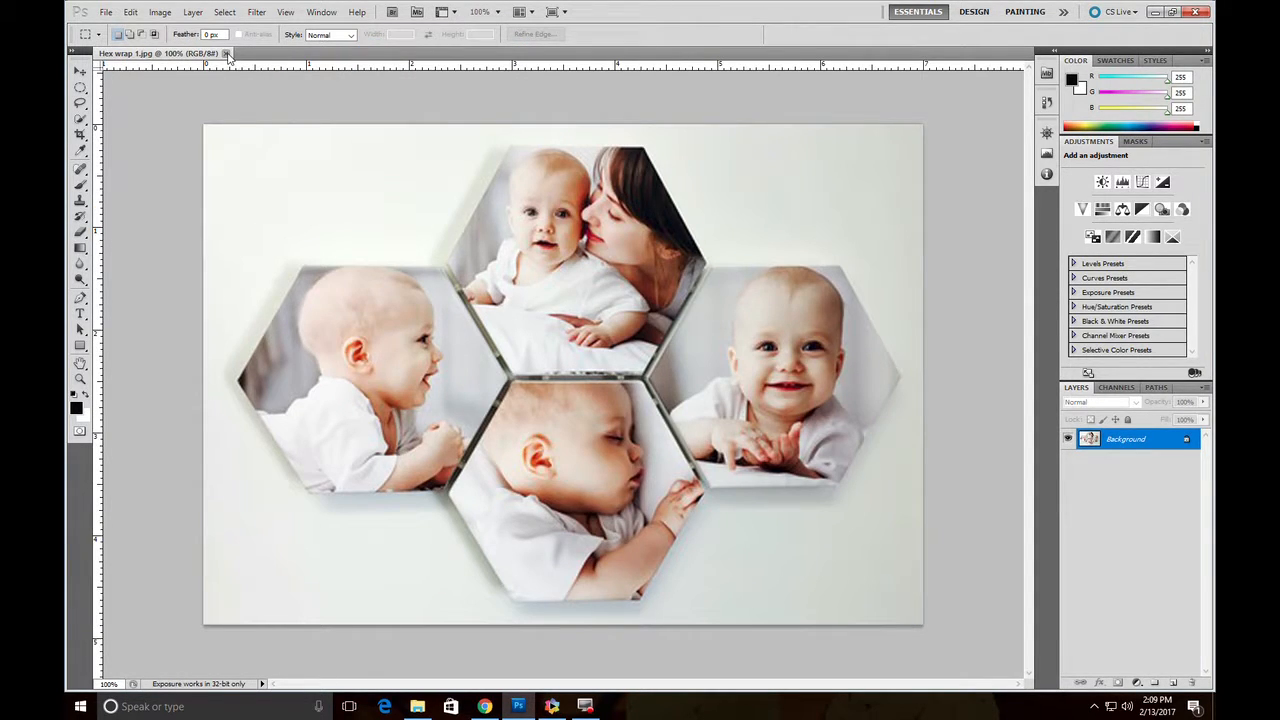
{"action": "left_click", "coordinate": [227, 53]}
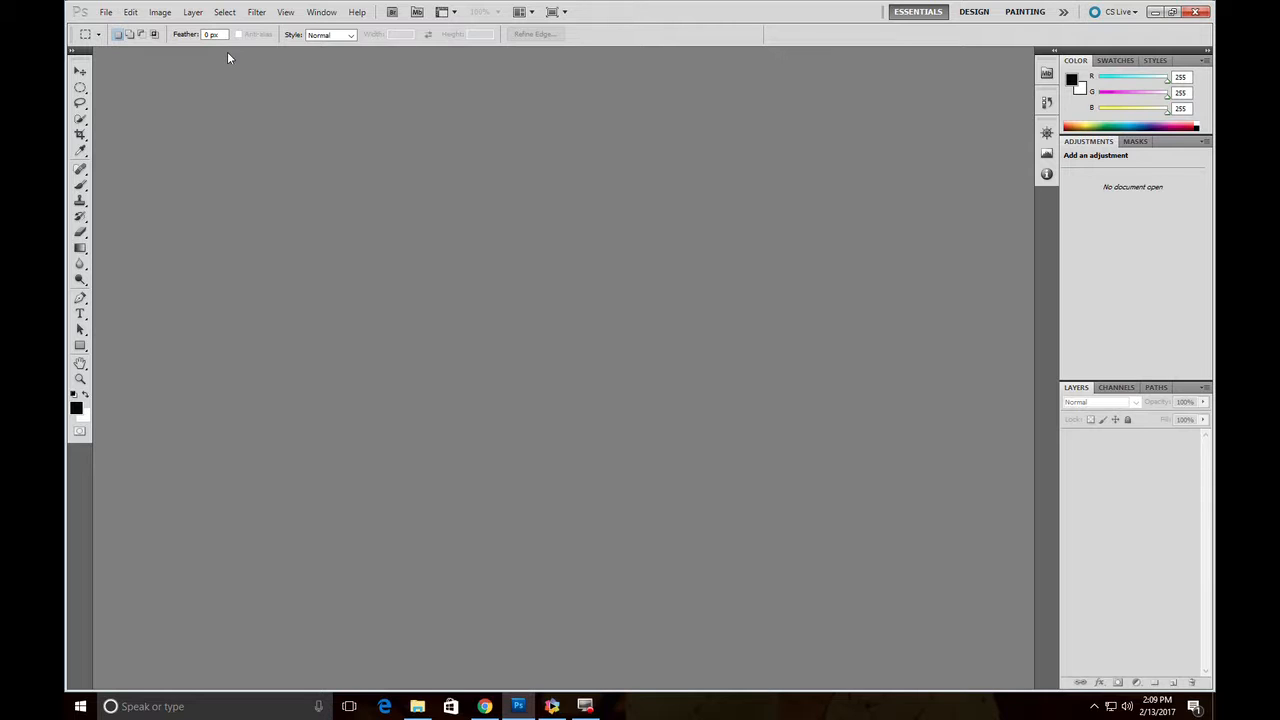
{"action": "mouse_move", "coordinate": [432, 410]}
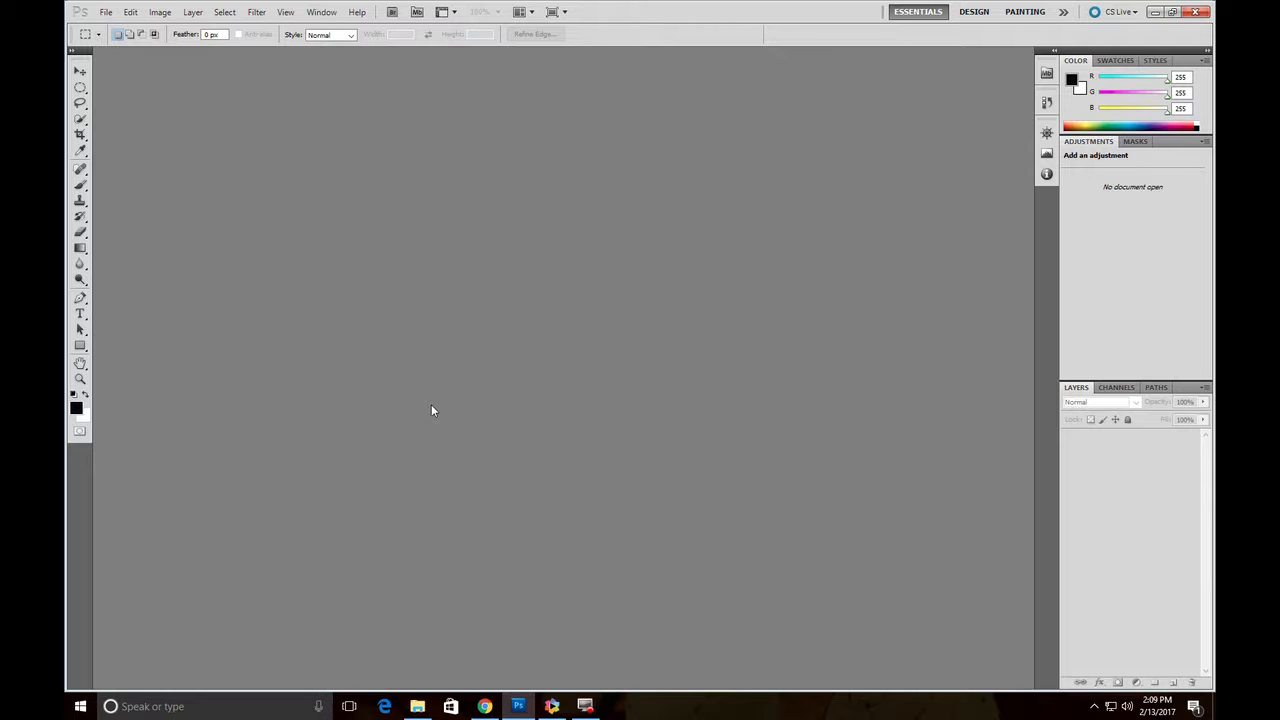
{"action": "mouse_move", "coordinate": [160, 18]}
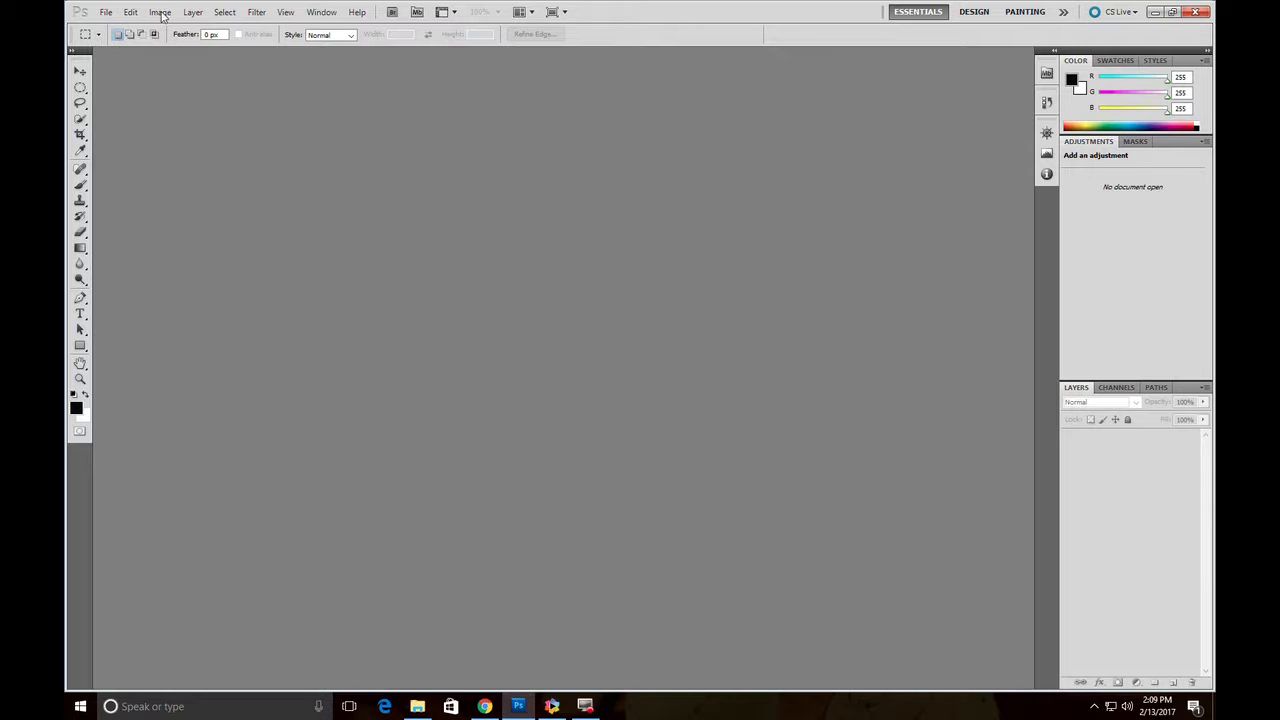
- Open the photo 7 x 5 Ivy2.jpg as the working document
{"action": "left_click", "coordinate": [130, 12]}
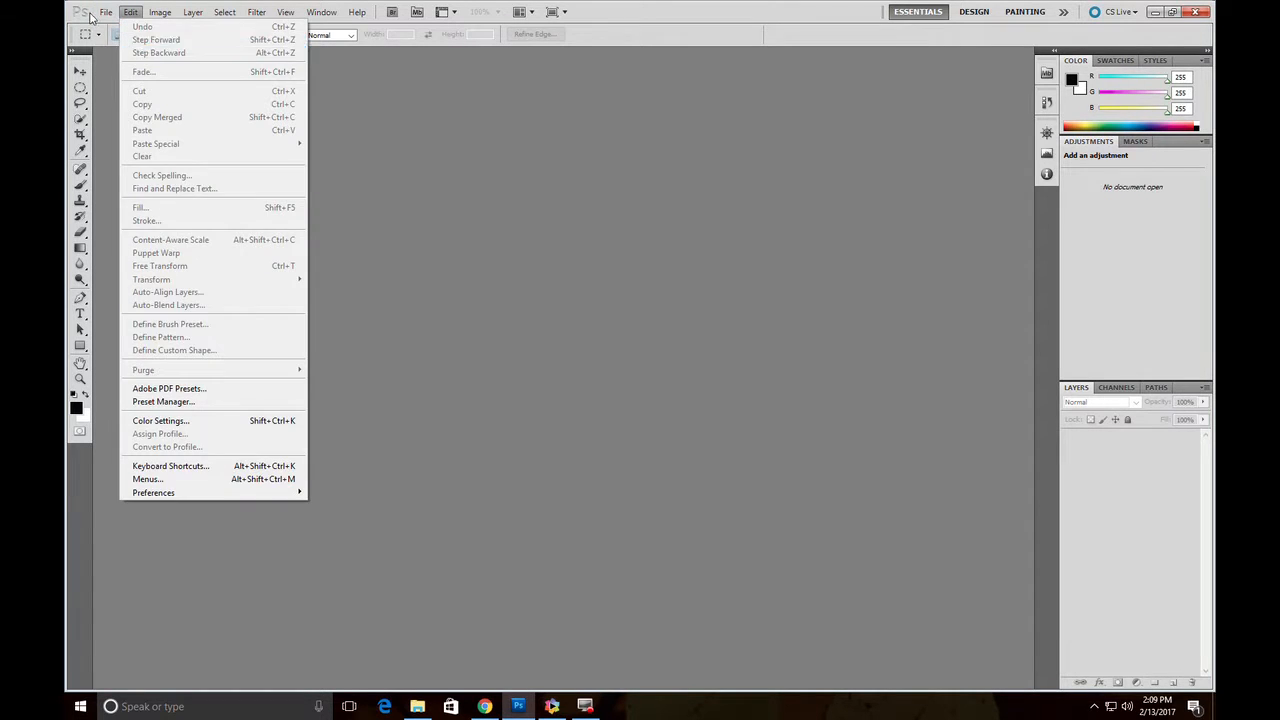
{"action": "left_click", "coordinate": [105, 11]}
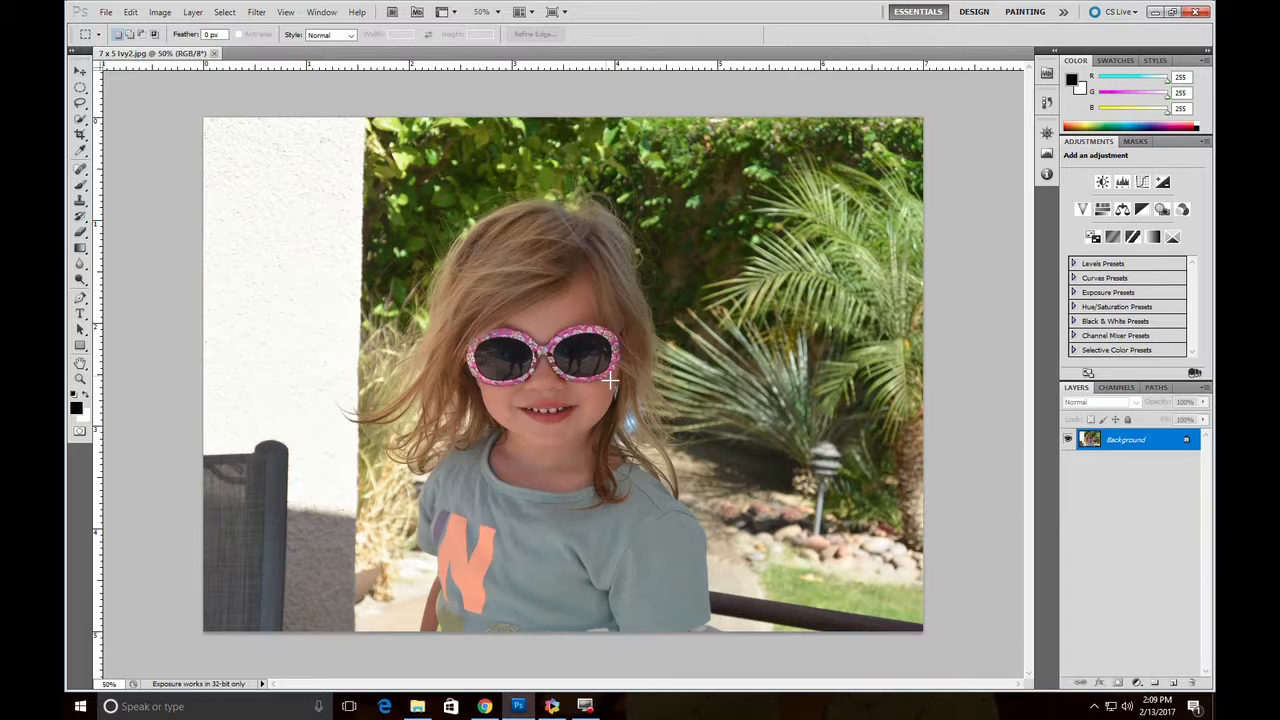
{"action": "mouse_move", "coordinate": [658, 357]}
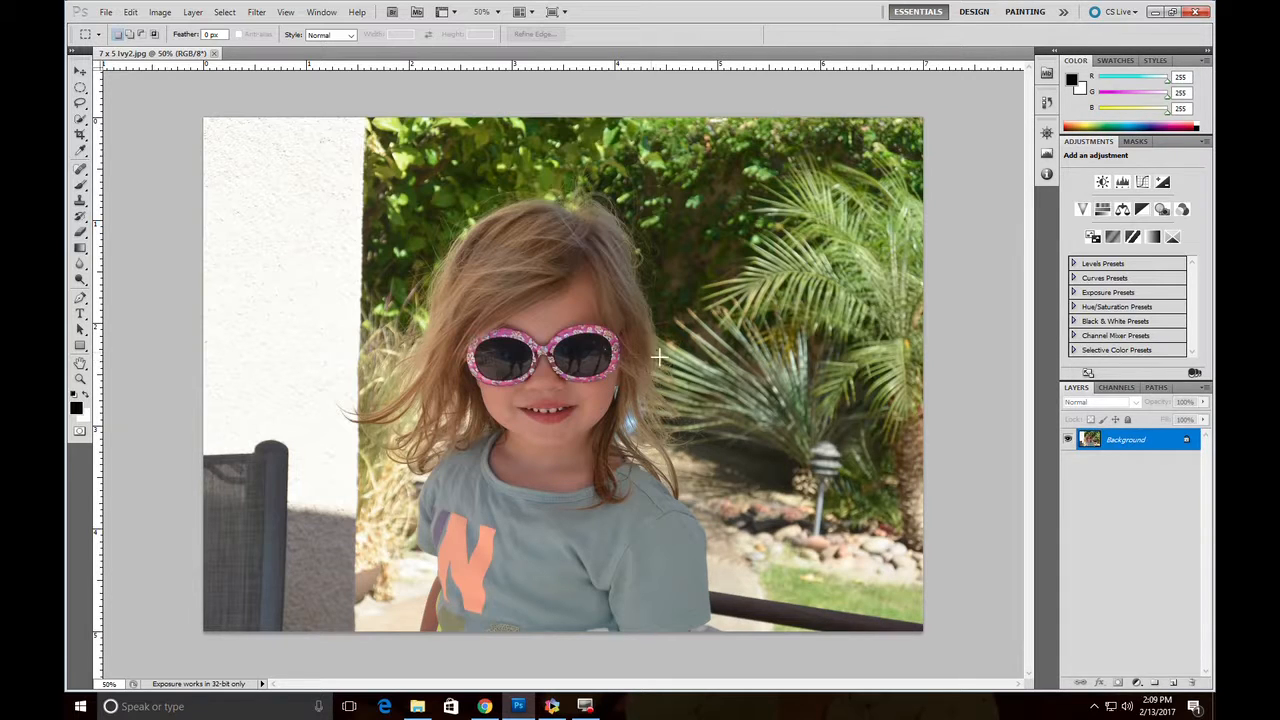
{"action": "mouse_move", "coordinate": [688, 378]}
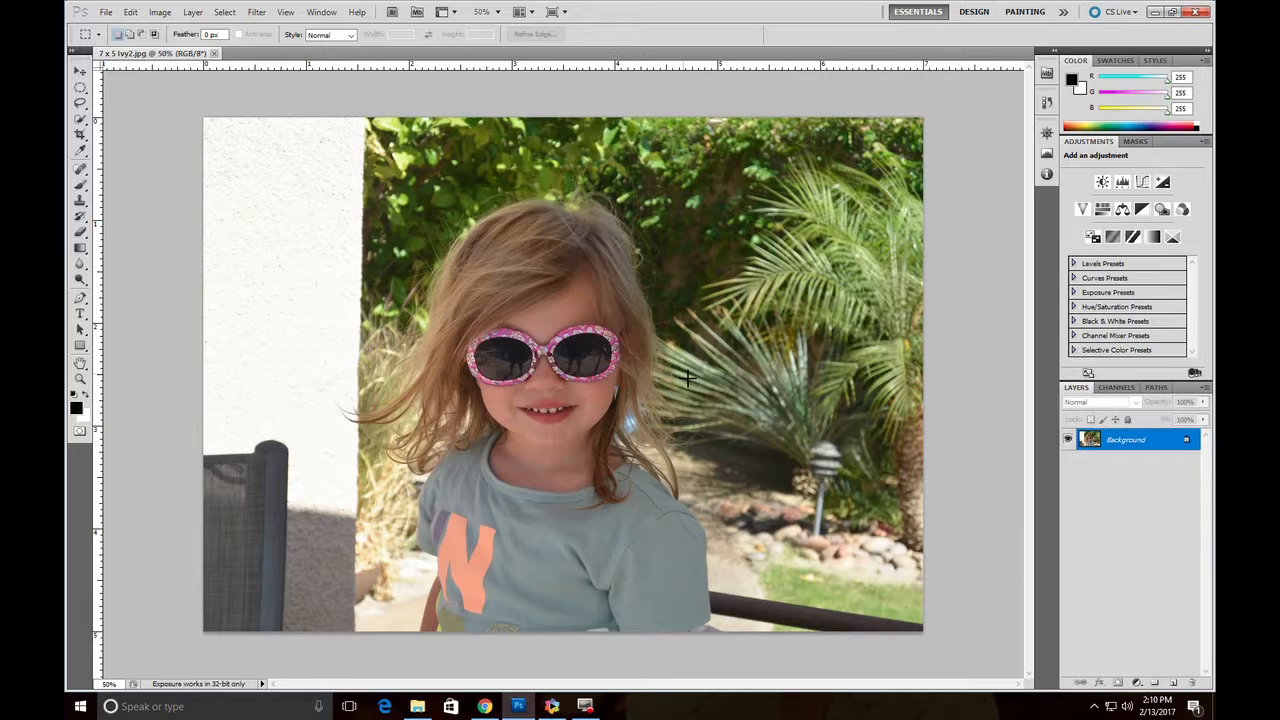
{"action": "mouse_move", "coordinate": [611, 598]}
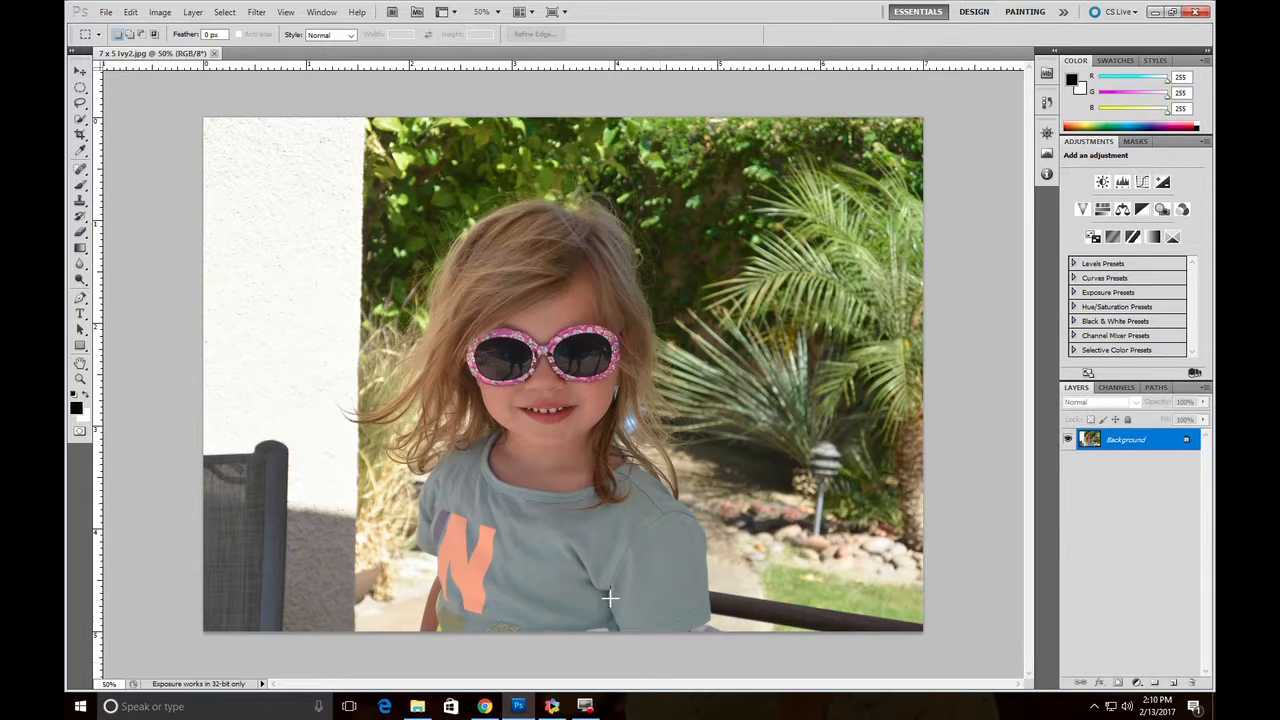
{"action": "mouse_move", "coordinate": [603, 204]}
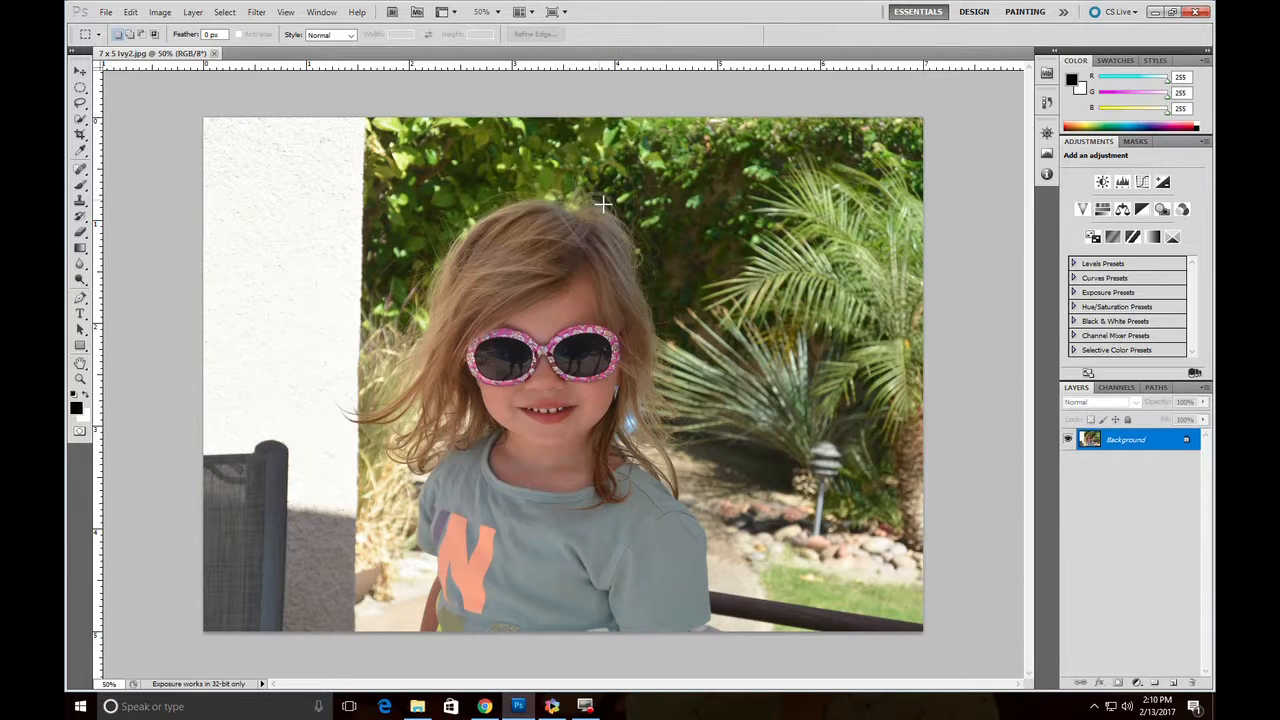
{"action": "mouse_move", "coordinate": [569, 632]}
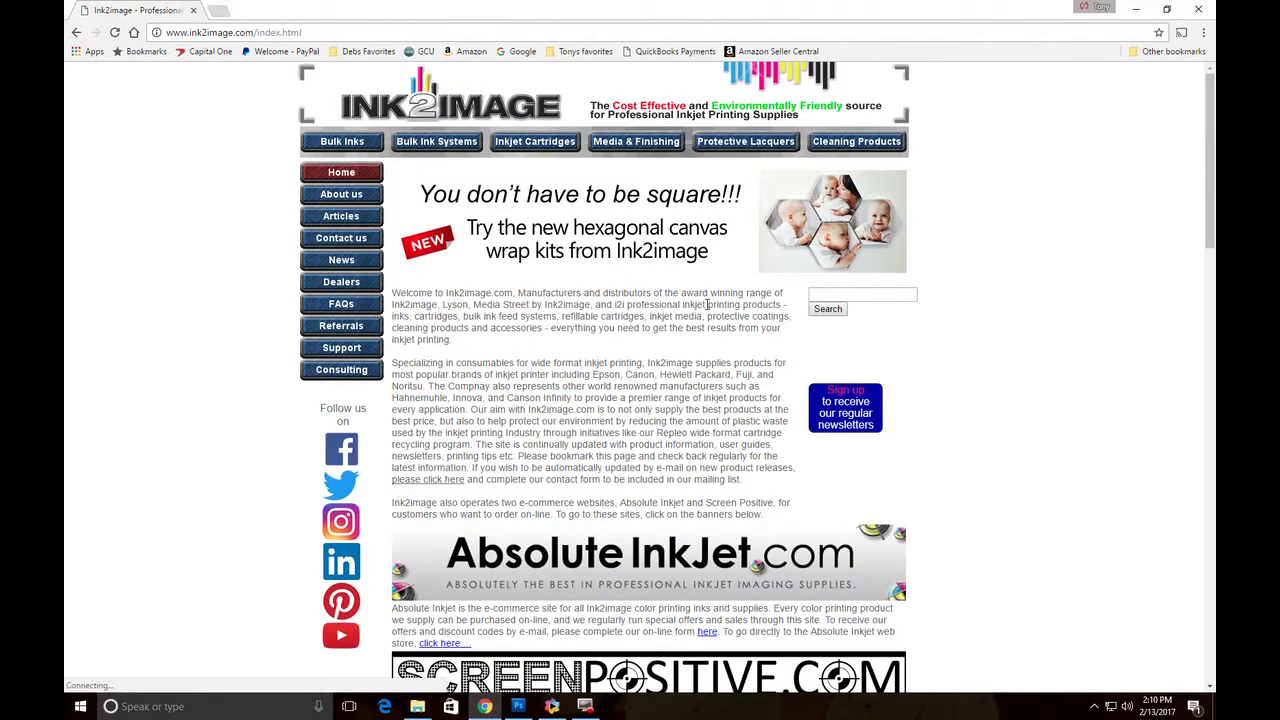
{"action": "mouse_move", "coordinate": [504, 301]}
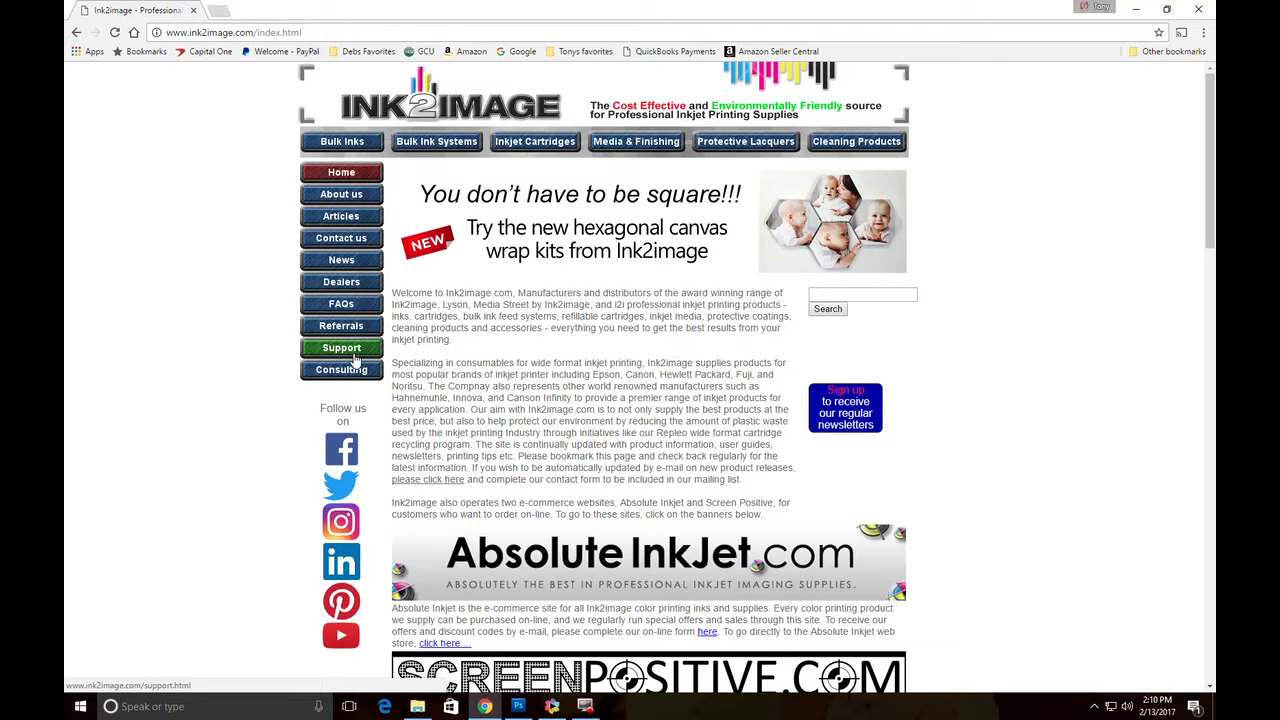
- Visit the ink2image.com Support page, then minimize Chrome to return to Photoshop
{"action": "left_click", "coordinate": [341, 347]}
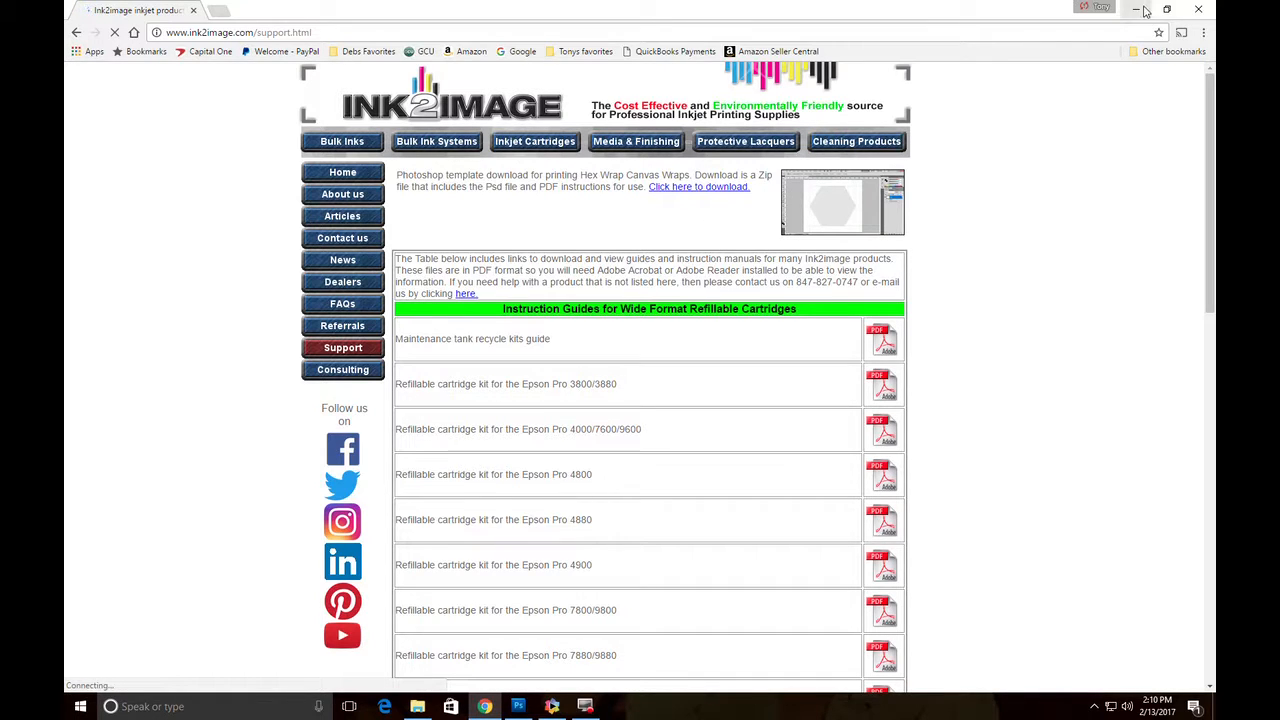
{"action": "left_click", "coordinate": [518, 706]}
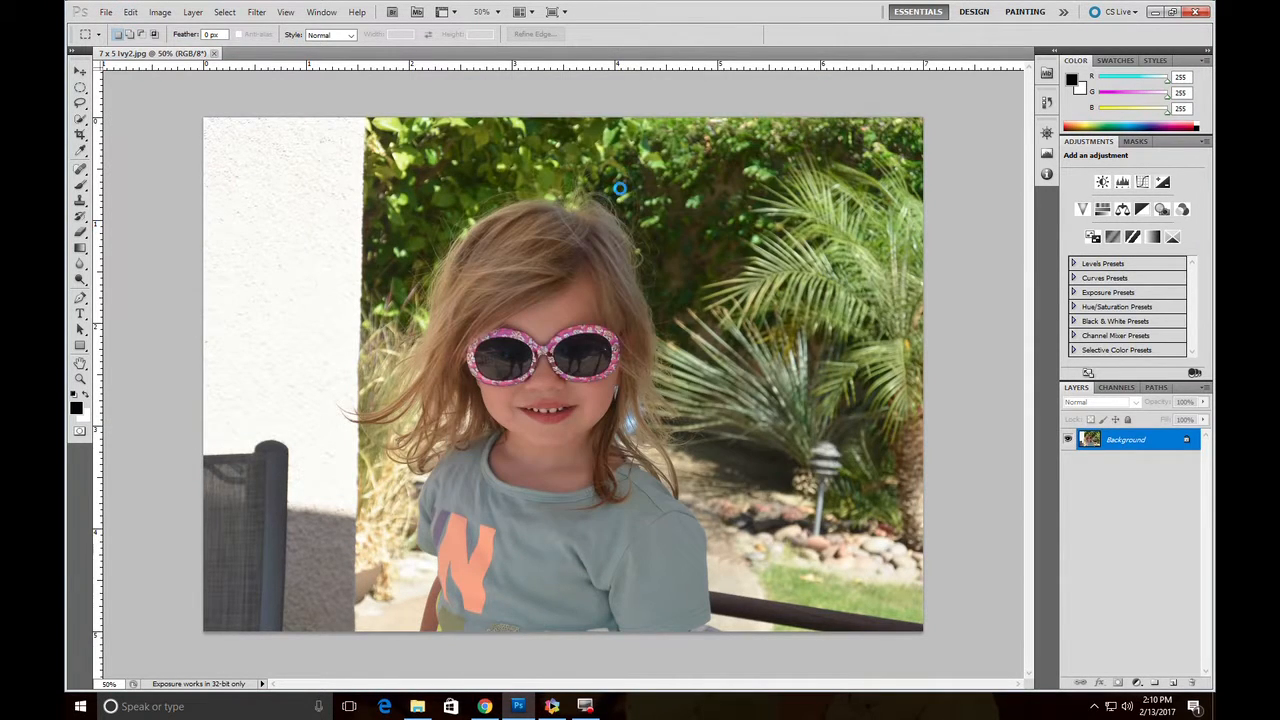
- Open Hex Wrap template.psd and resize the Ivy photo to 14 x 10 inches at 300 ppi
{"action": "left_click", "coordinate": [310, 53]}
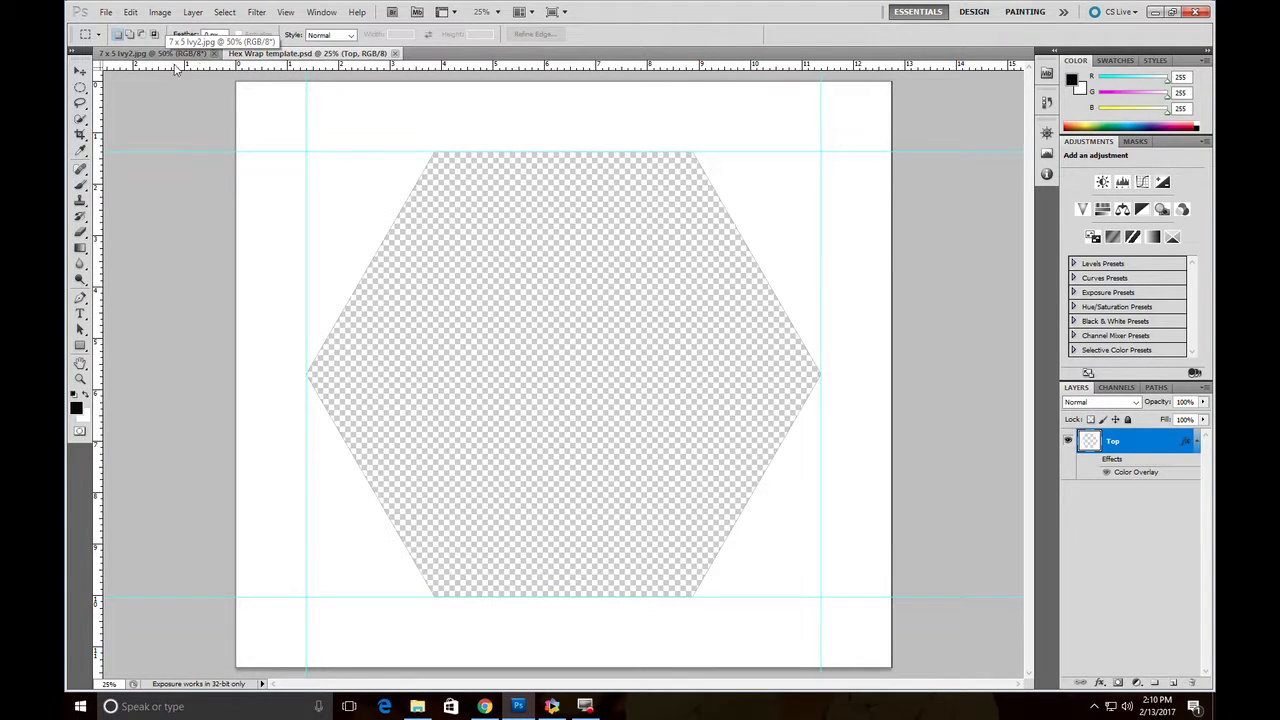
{"action": "left_click", "coordinate": [150, 53]}
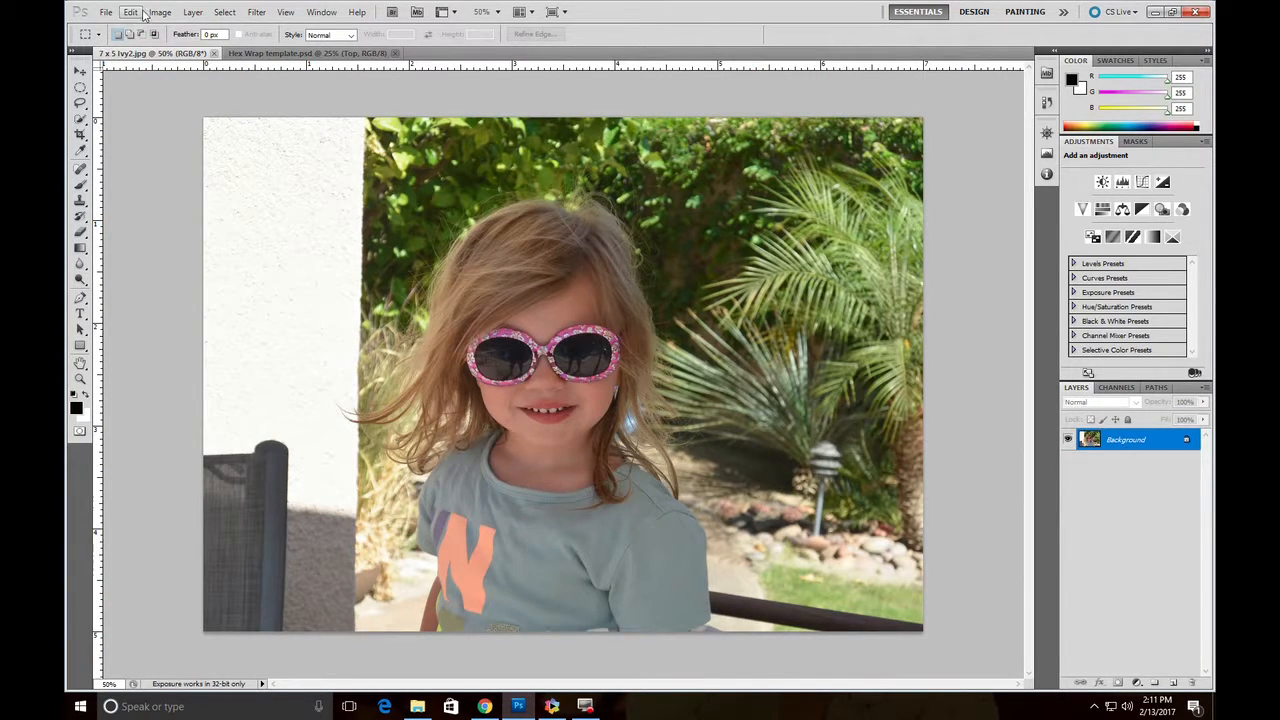
{"action": "left_click", "coordinate": [159, 11]}
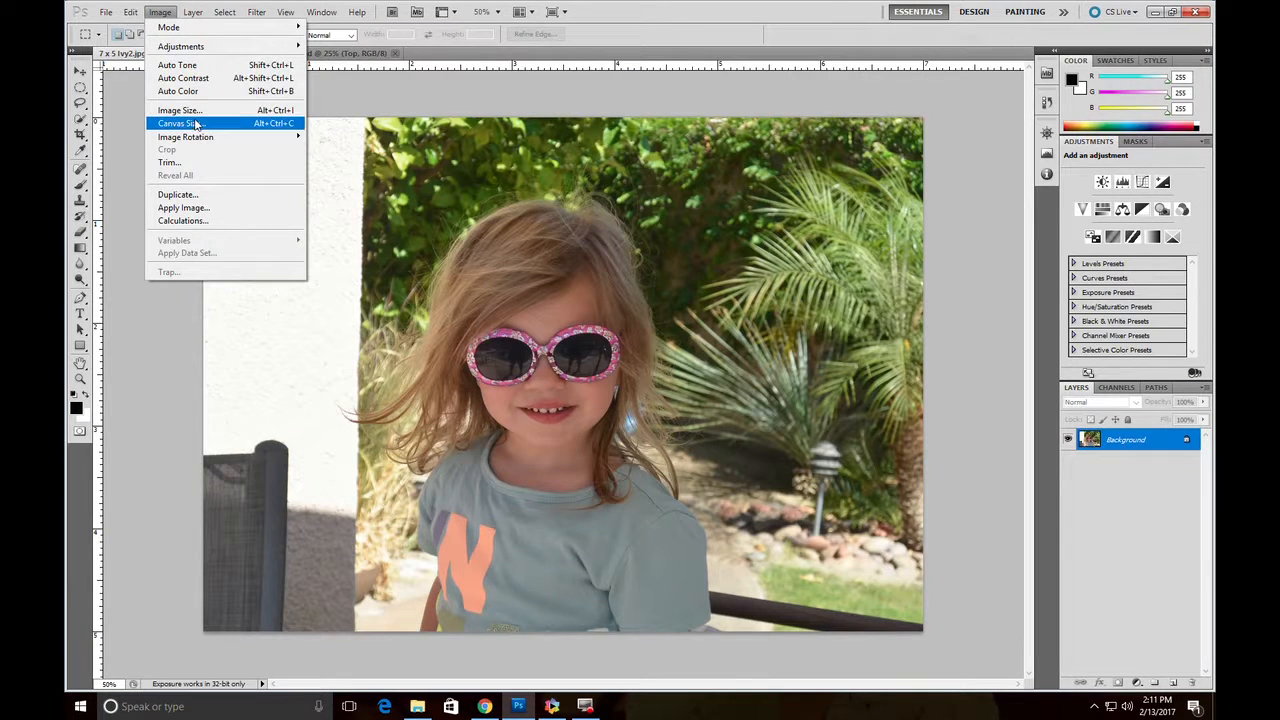
{"action": "mouse_move", "coordinate": [180, 110]}
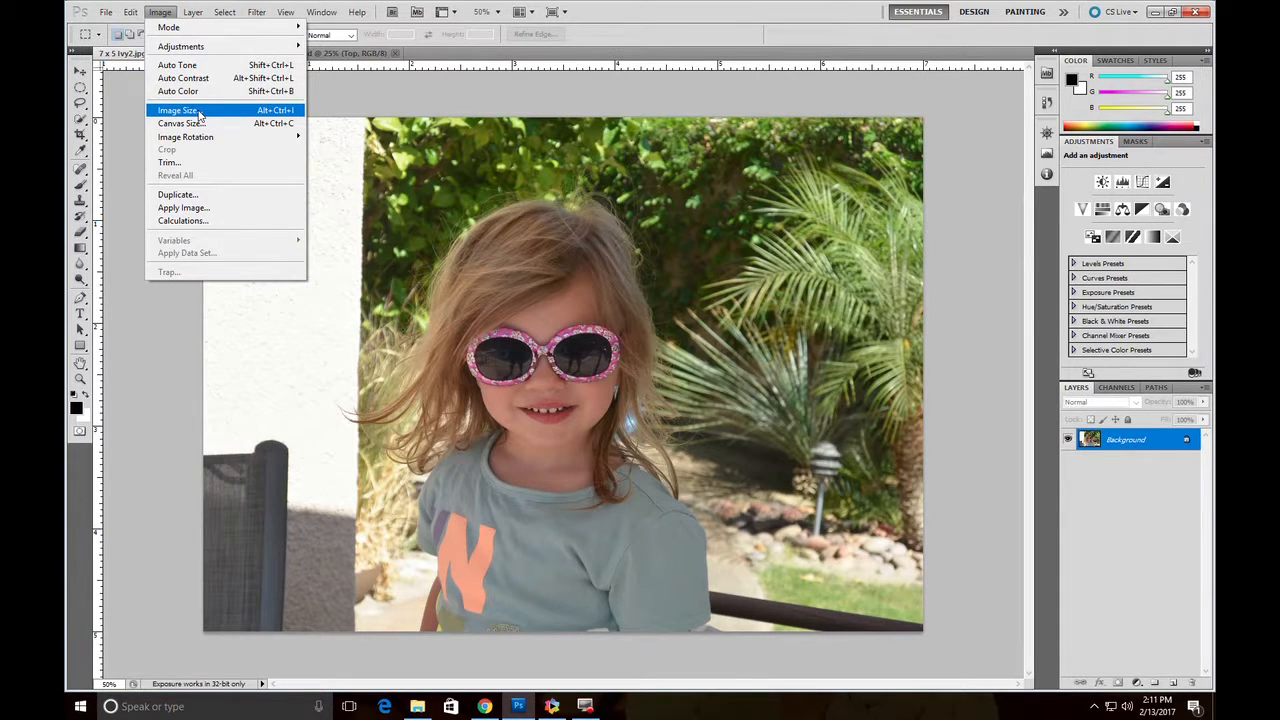
{"action": "left_click", "coordinate": [177, 110]}
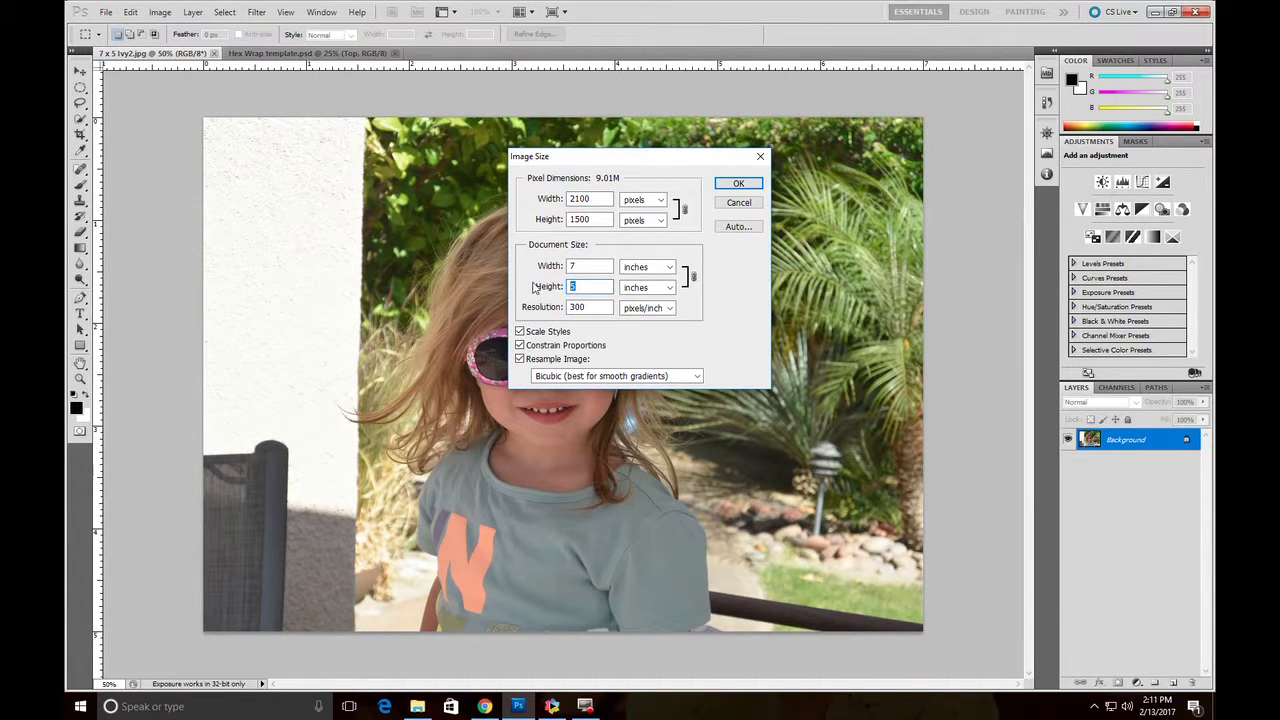
{"action": "type", "text": "10"}
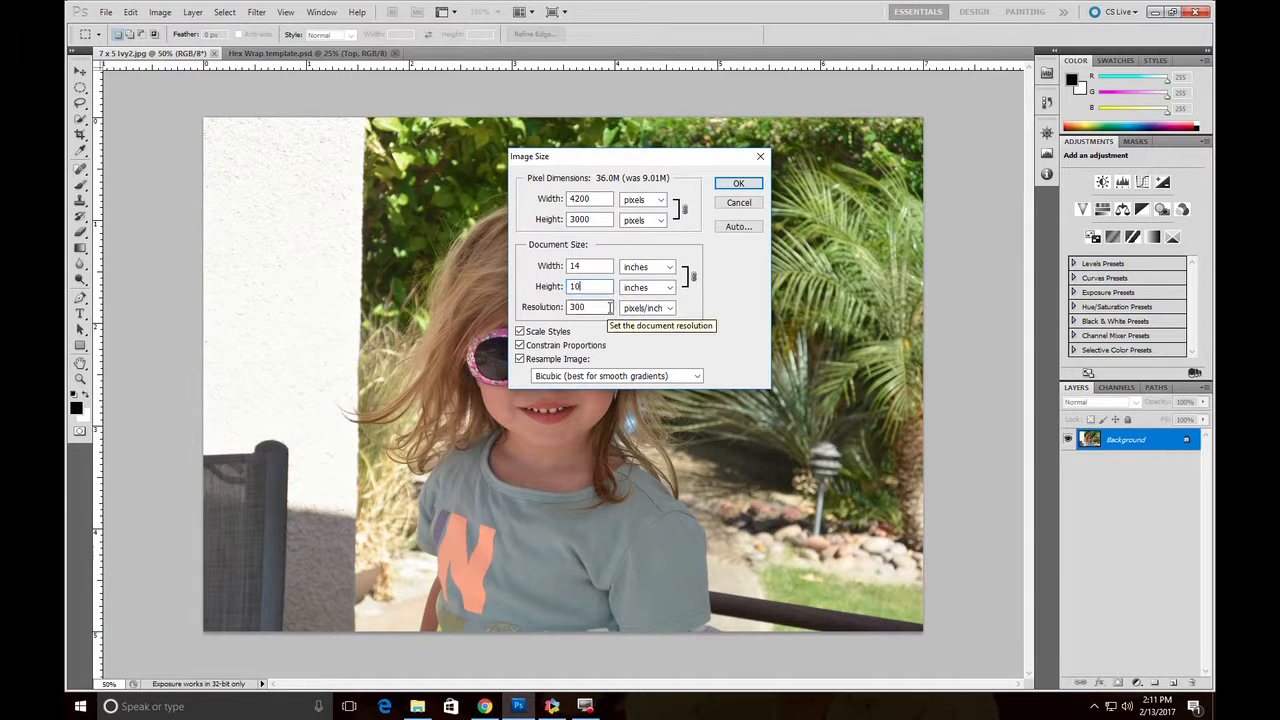
{"action": "left_click", "coordinate": [738, 183]}
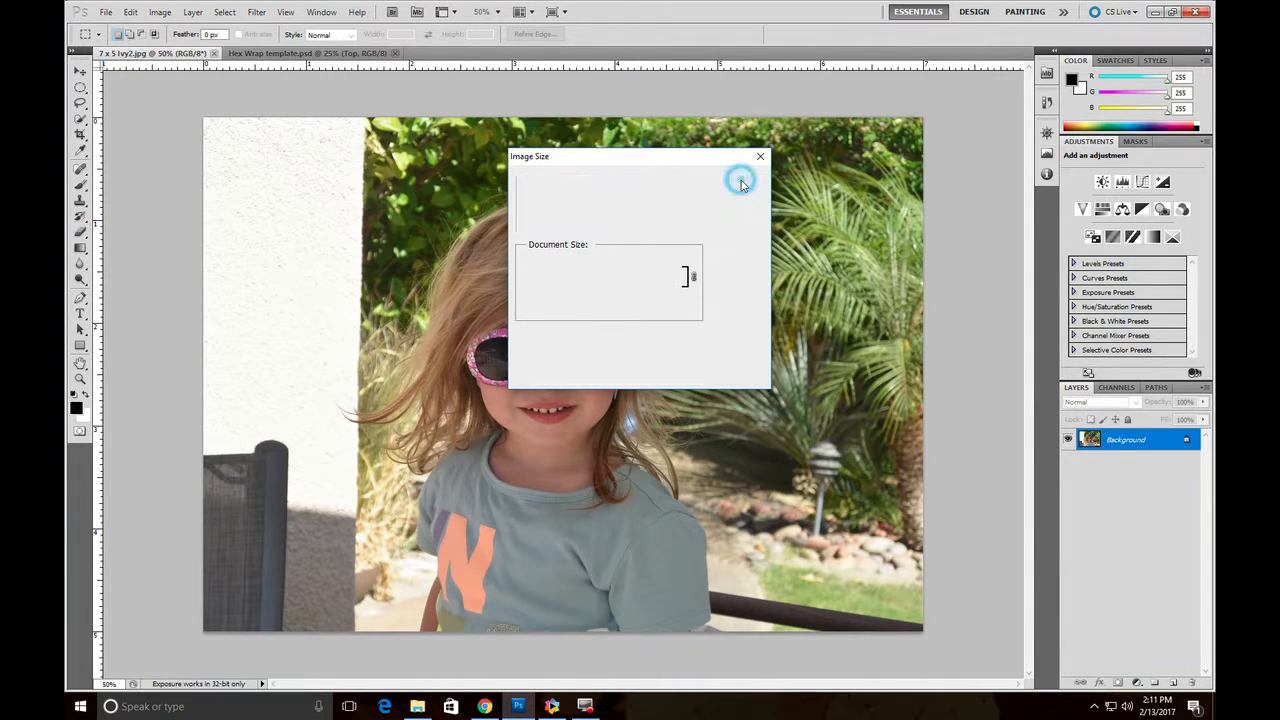
{"action": "left_click", "coordinate": [760, 157]}
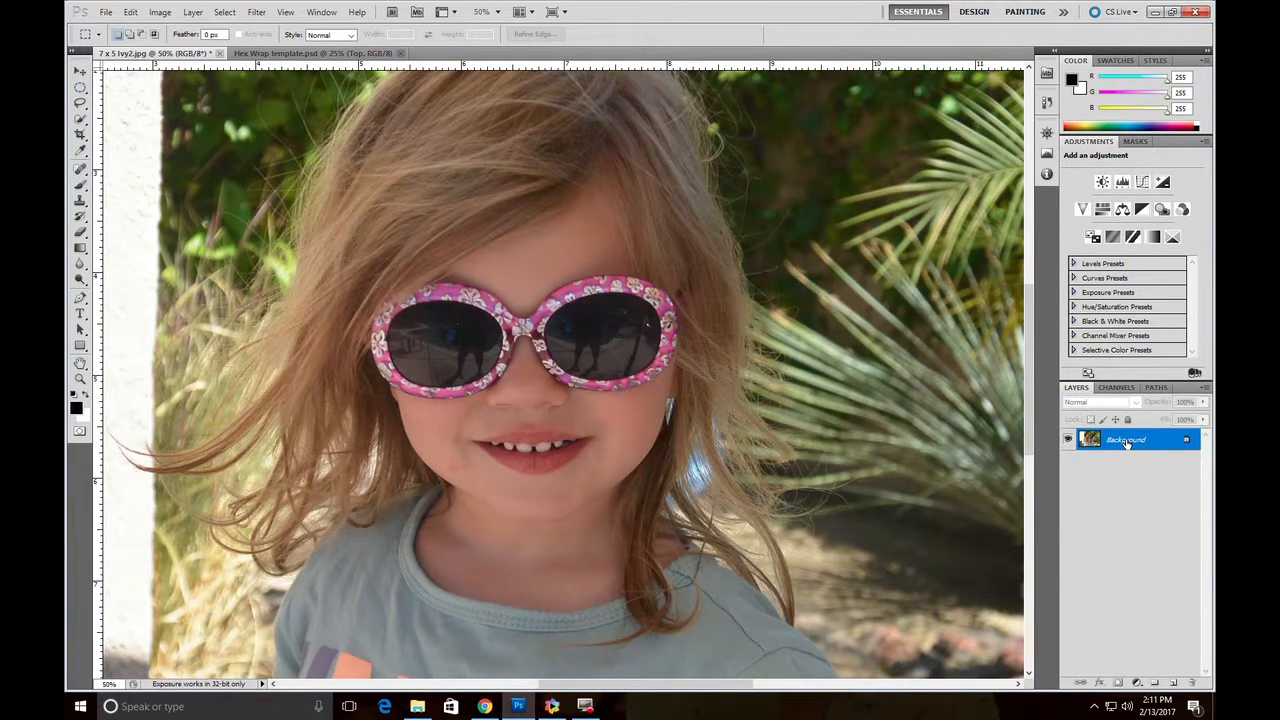
- Duplicate the Ivy photo's Background layer into Hex Wrap template.psd beneath the hexagon frame
{"action": "right_click", "coordinate": [1125, 440]}
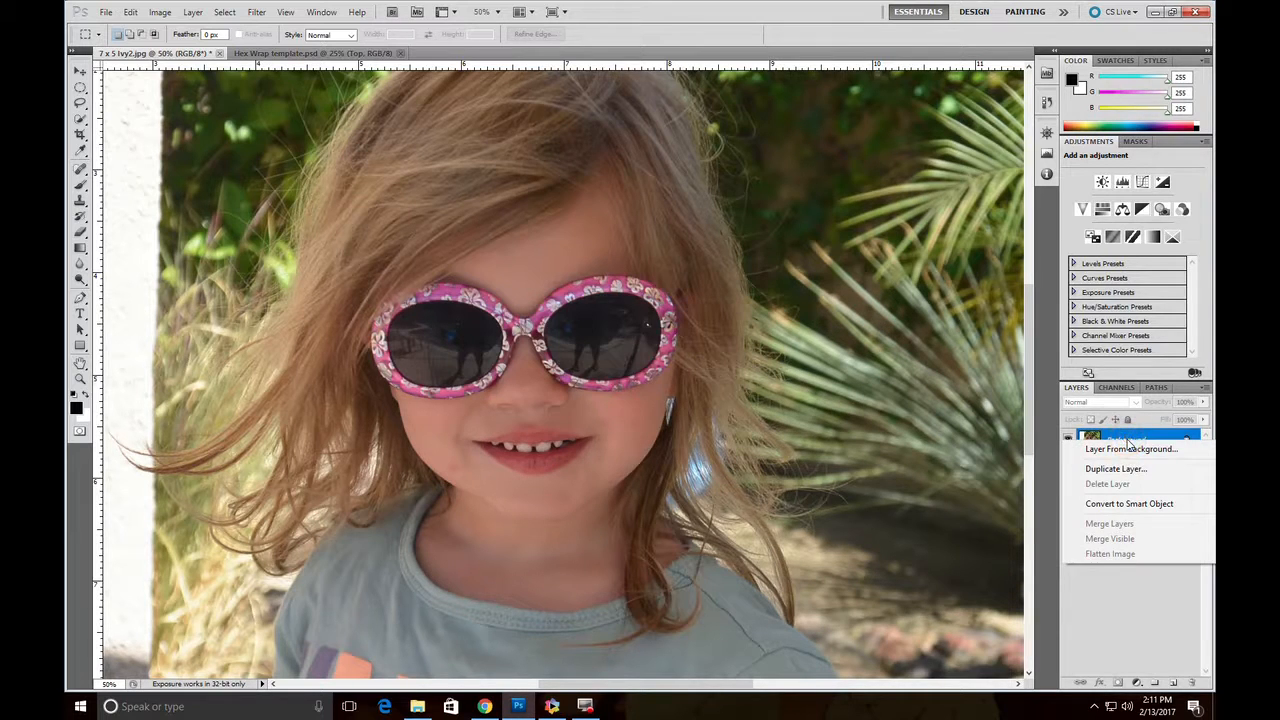
{"action": "left_click", "coordinate": [1116, 468]}
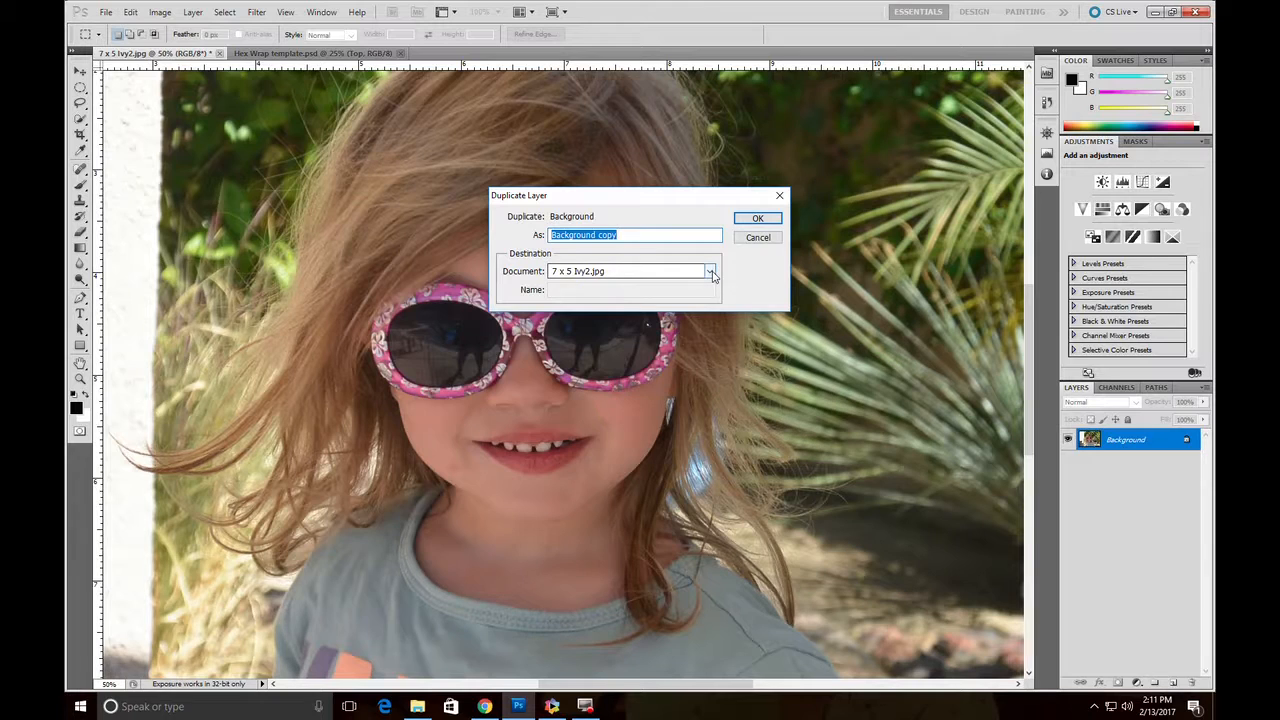
{"action": "left_click", "coordinate": [710, 271]}
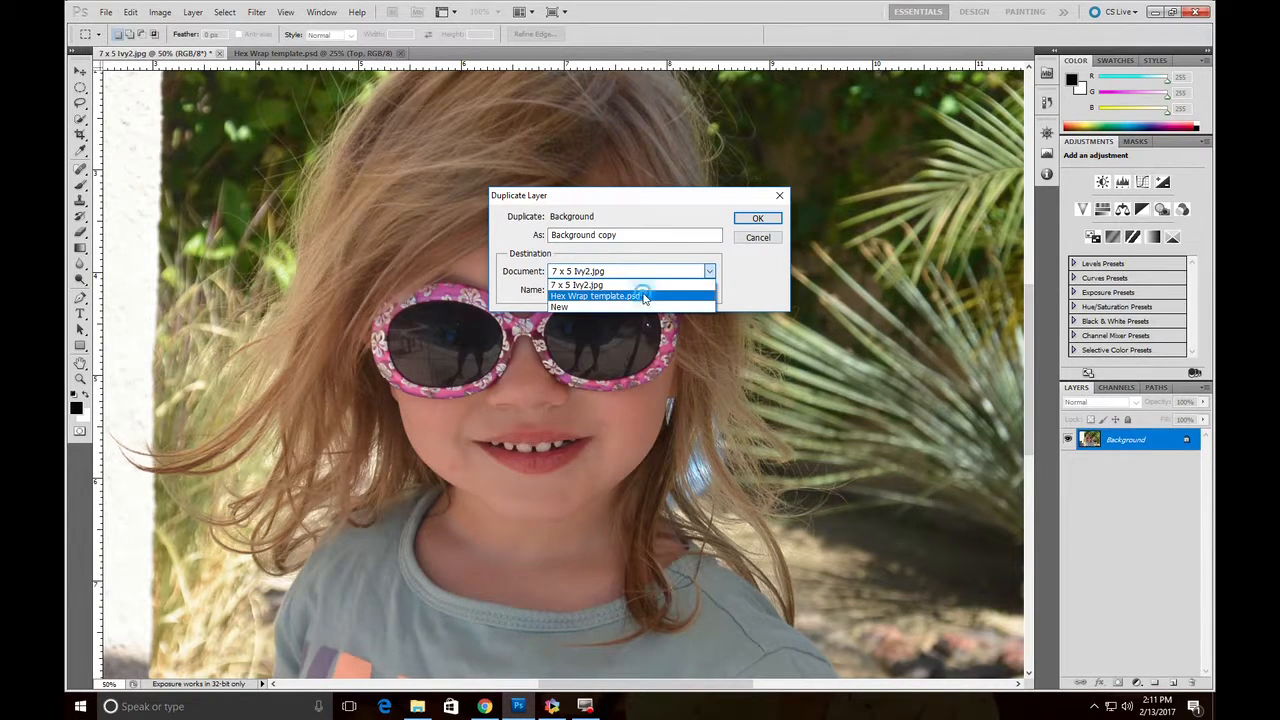
{"action": "left_click", "coordinate": [596, 295]}
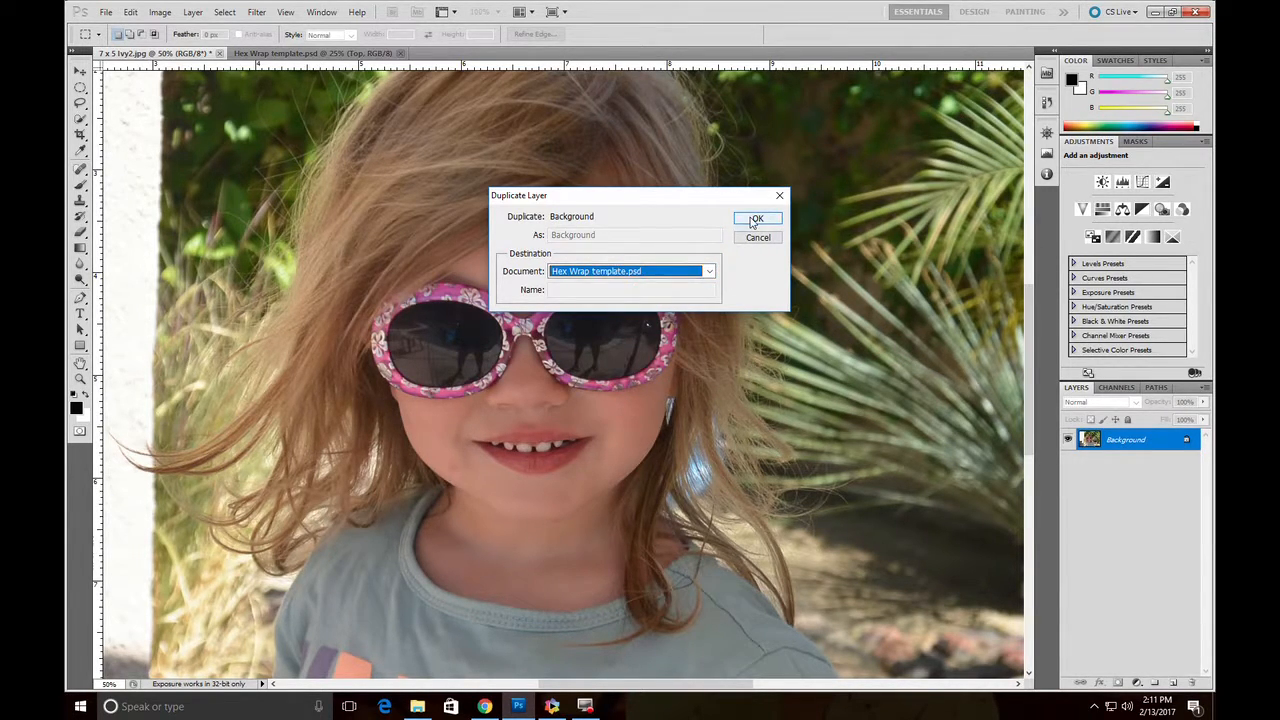
{"action": "left_click", "coordinate": [756, 218]}
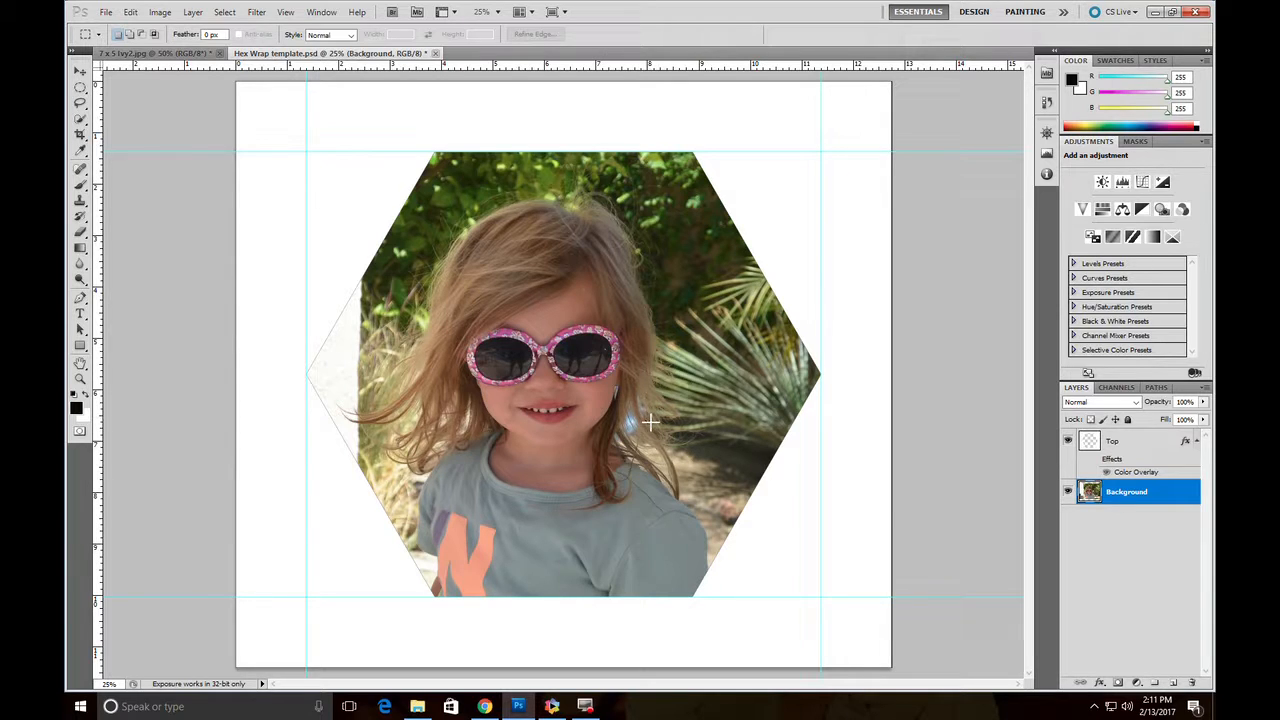
{"action": "mouse_move", "coordinate": [640, 388]}
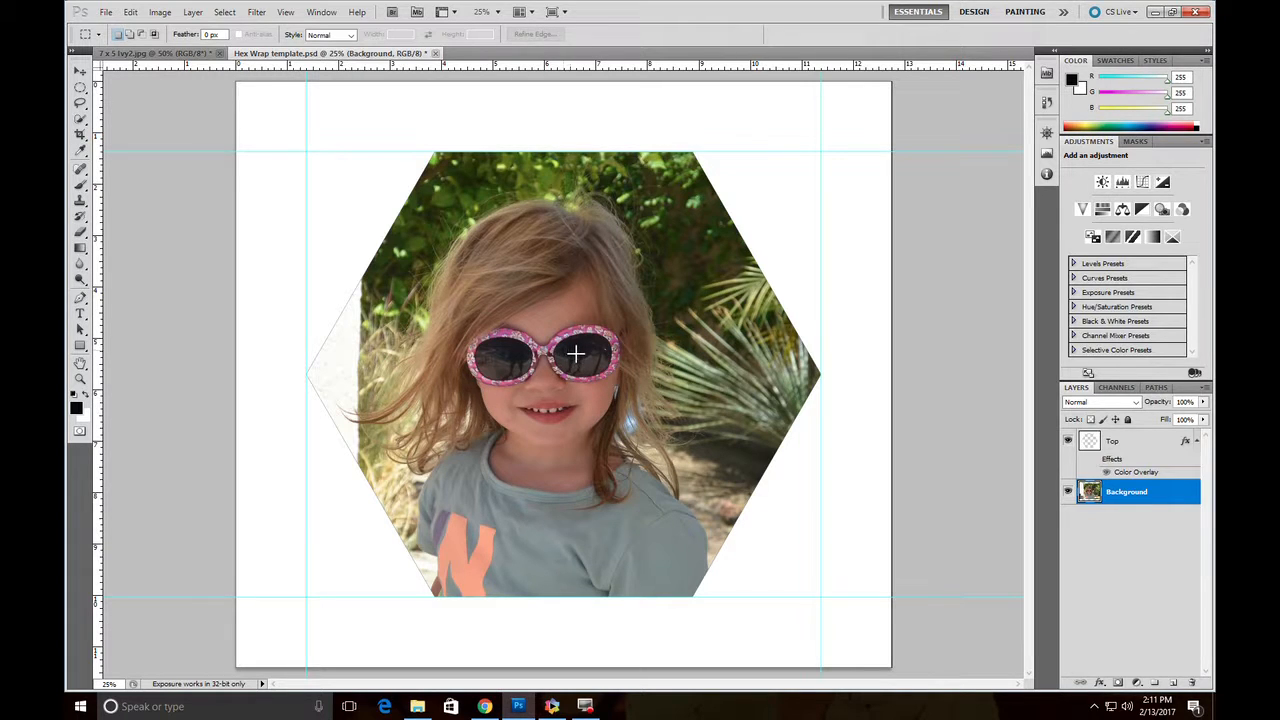
{"action": "mouse_move", "coordinate": [565, 332]}
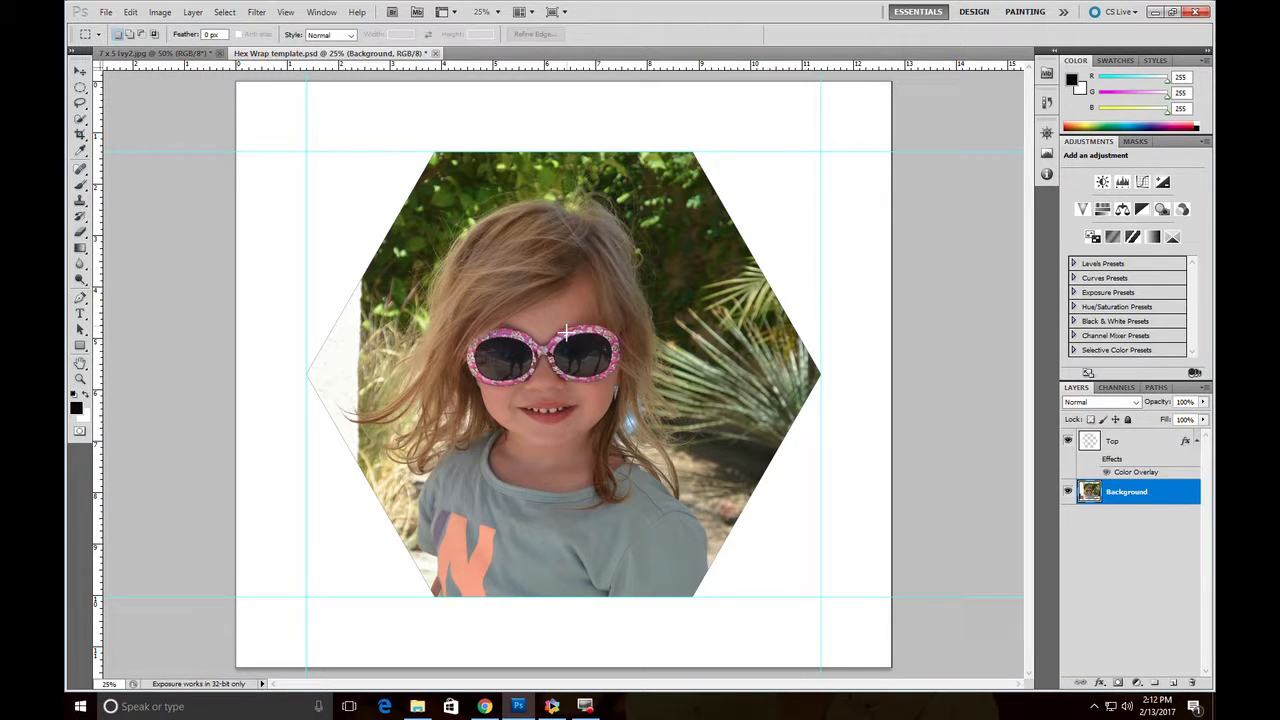
{"action": "mouse_move", "coordinate": [613, 328]}
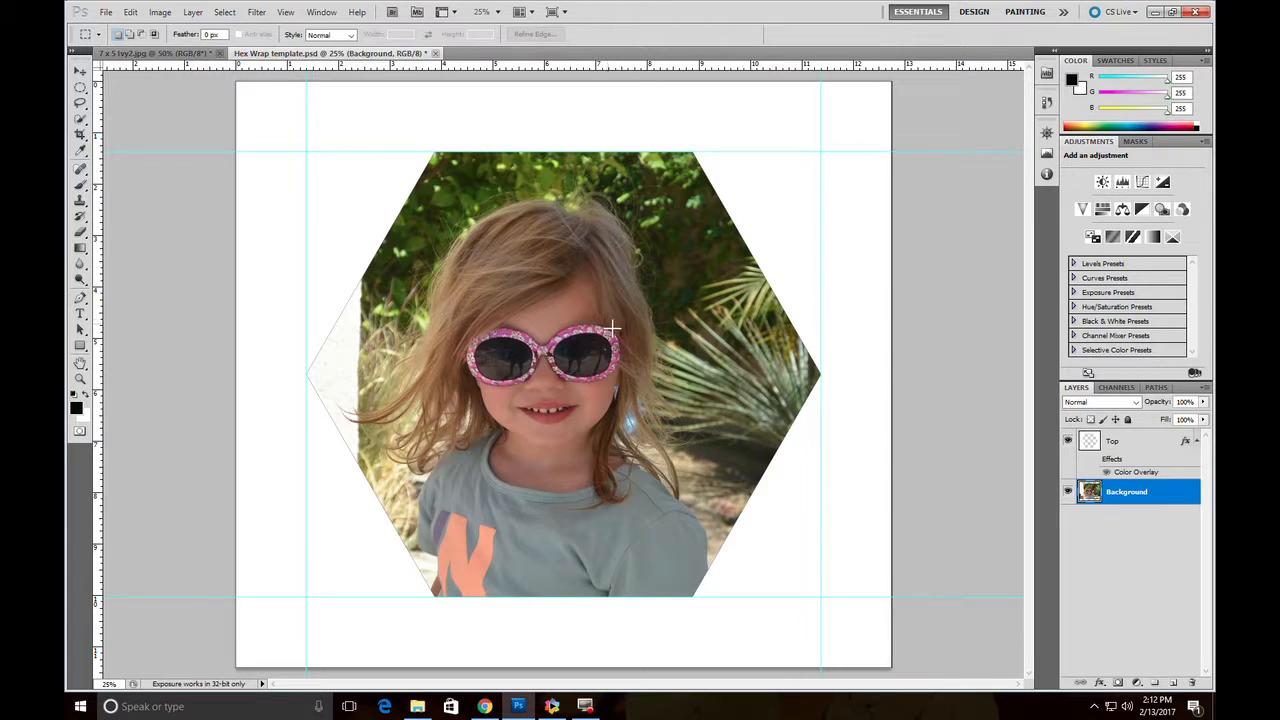
{"action": "mouse_move", "coordinate": [612, 328]}
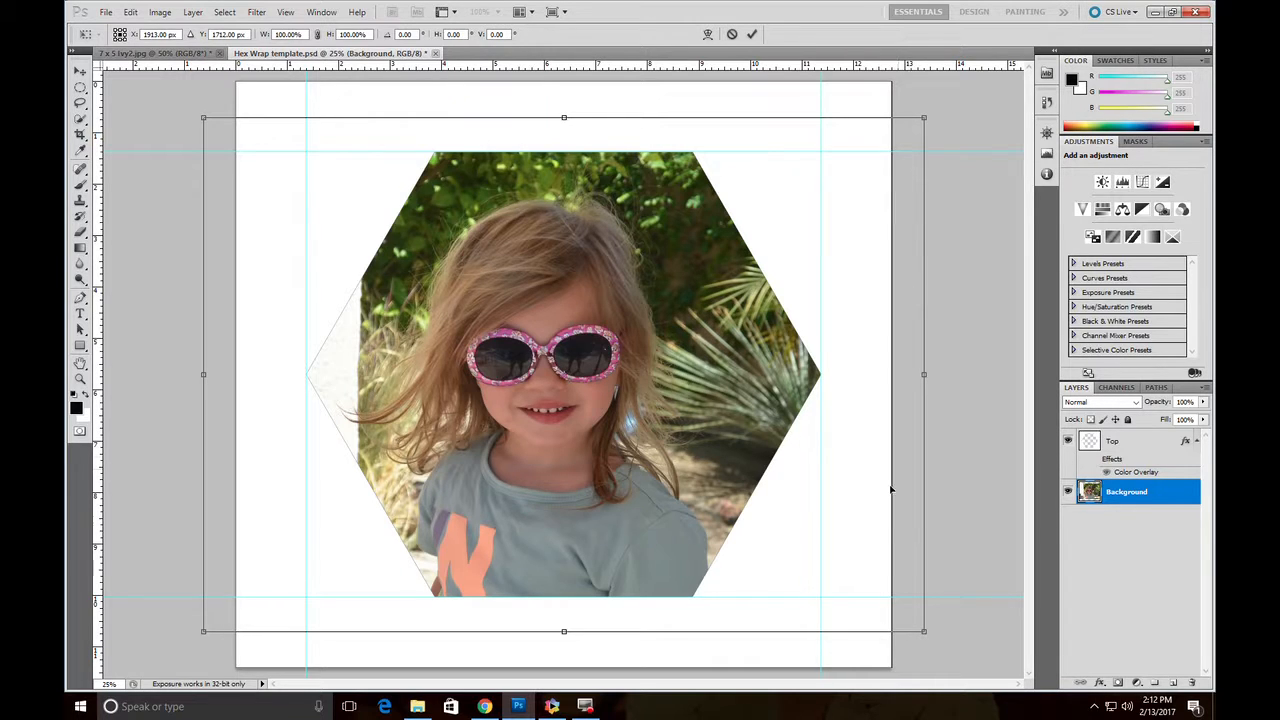
{"action": "mouse_move", "coordinate": [880, 600]}
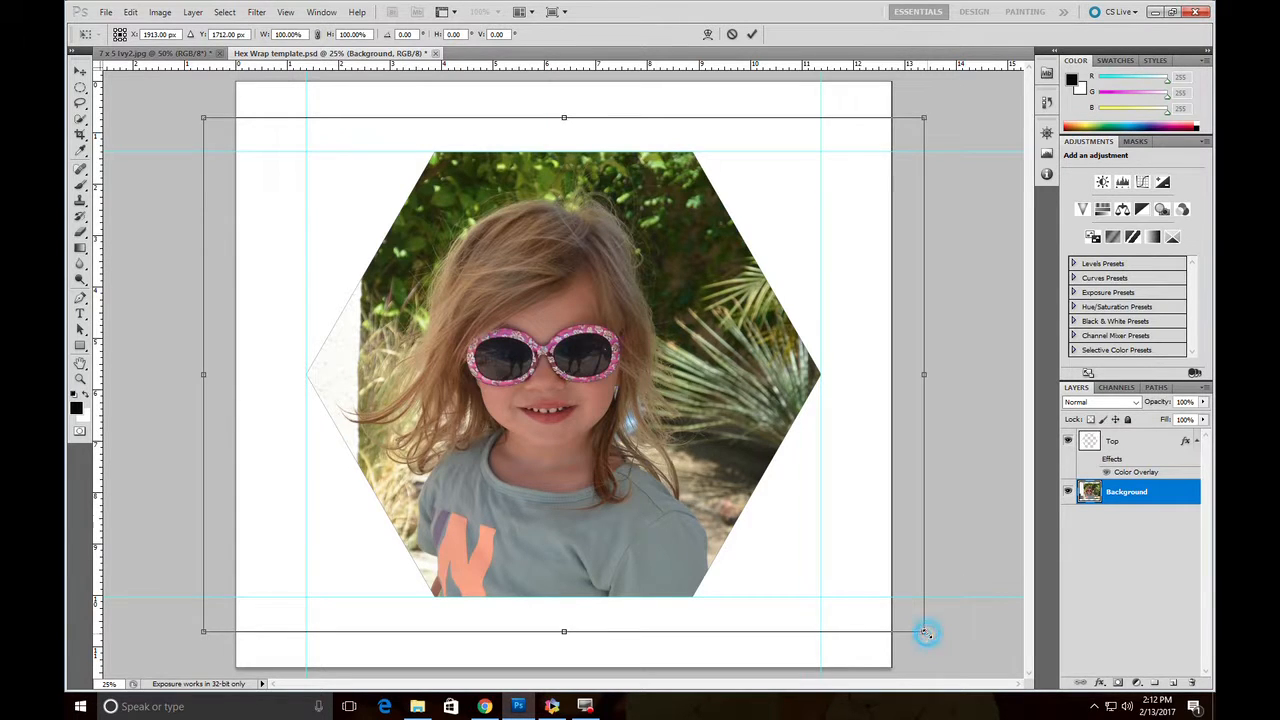
- Scale the Ivy photo down from its corner so it fits inside the hexagon
{"action": "left_click_drag", "start_coordinate": [924, 632], "coordinate": [875, 595]}
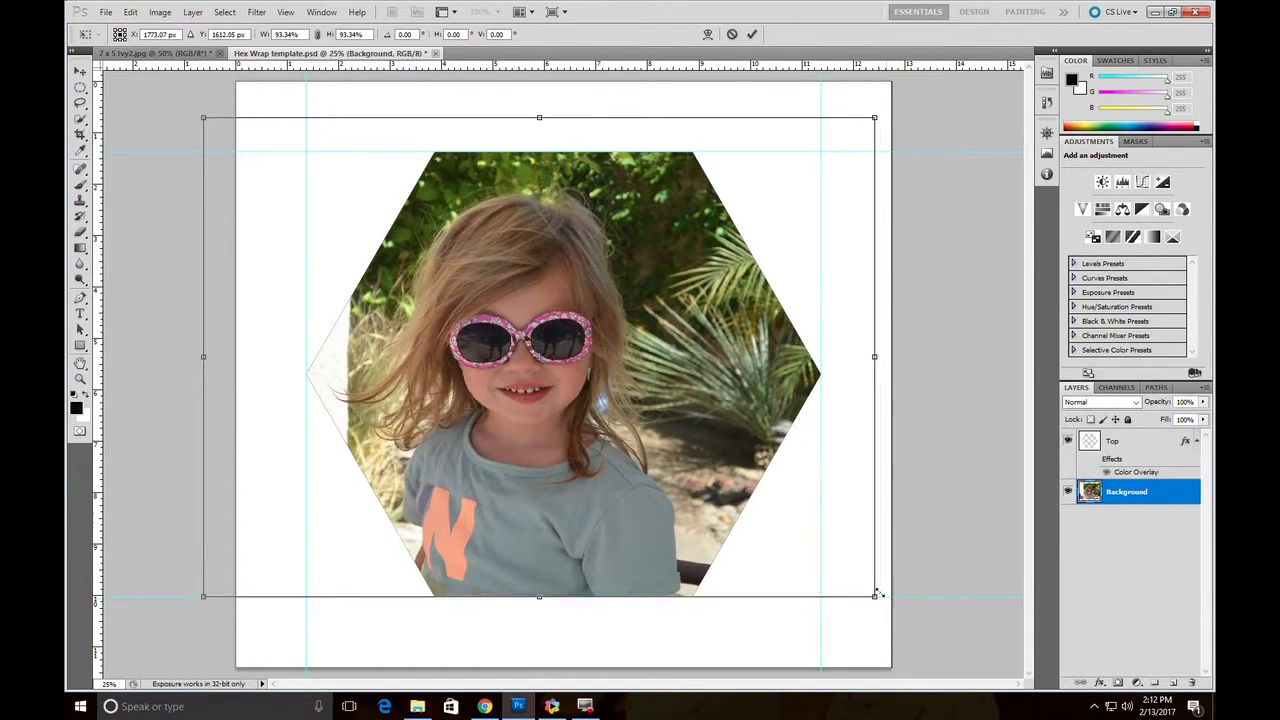
{"action": "left_click_drag", "start_coordinate": [875, 595], "coordinate": [852, 578]}
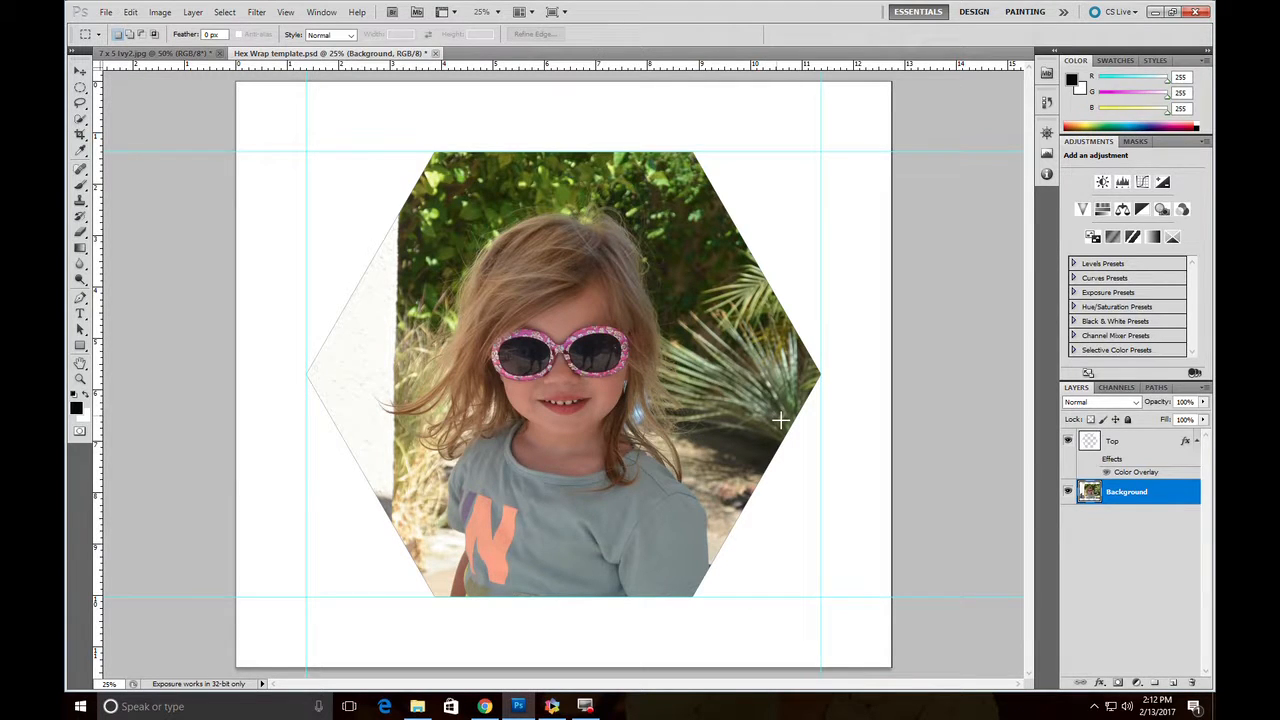
{"action": "mouse_move", "coordinate": [785, 360]}
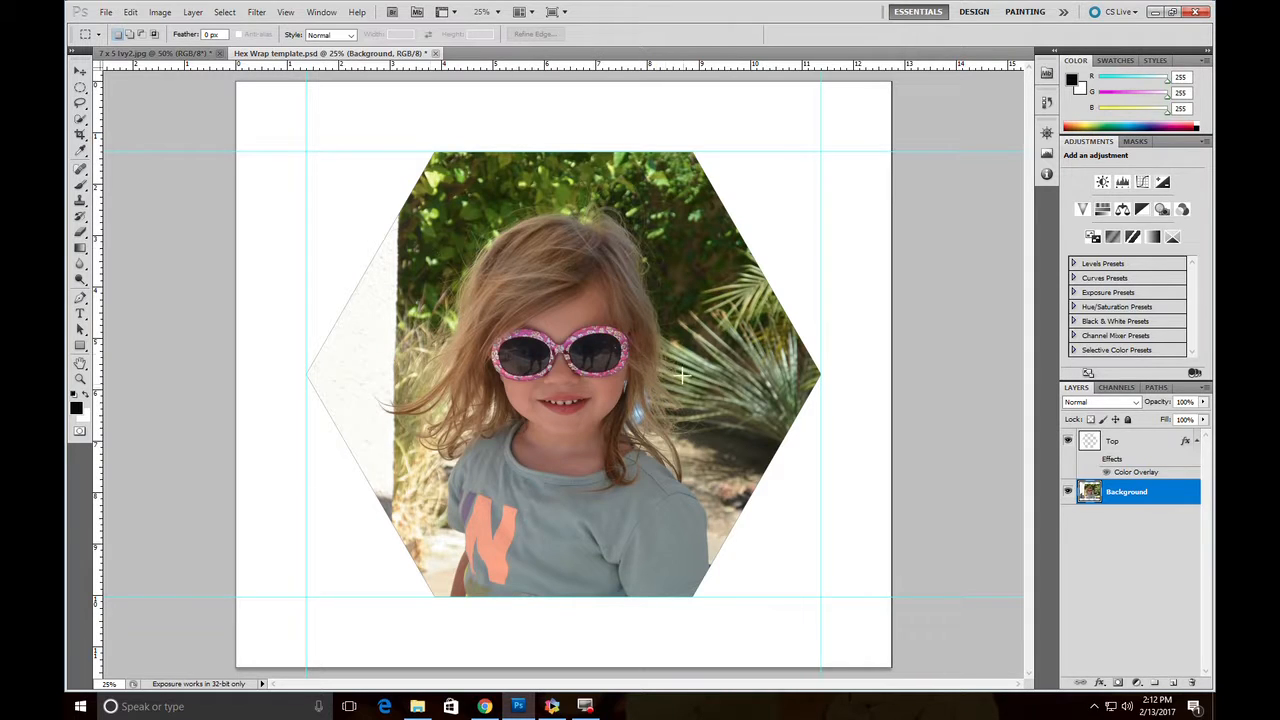
{"action": "mouse_move", "coordinate": [700, 390]}
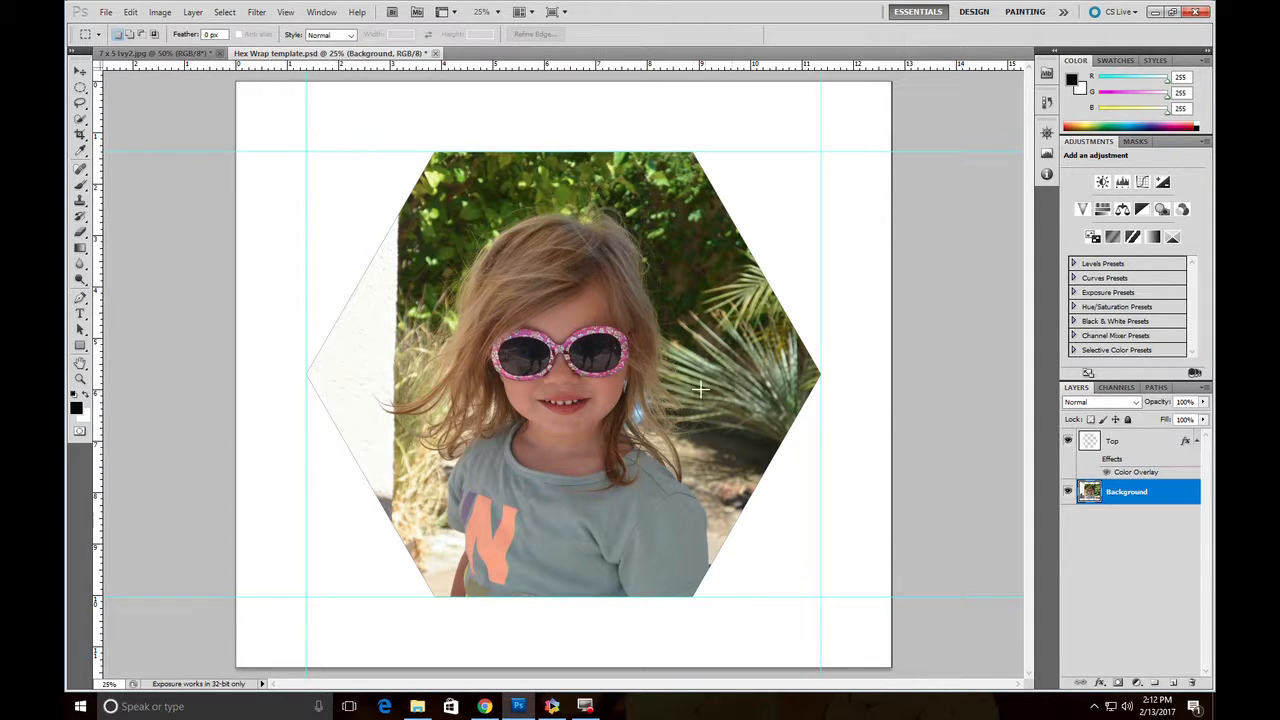
{"action": "mouse_move", "coordinate": [597, 113]}
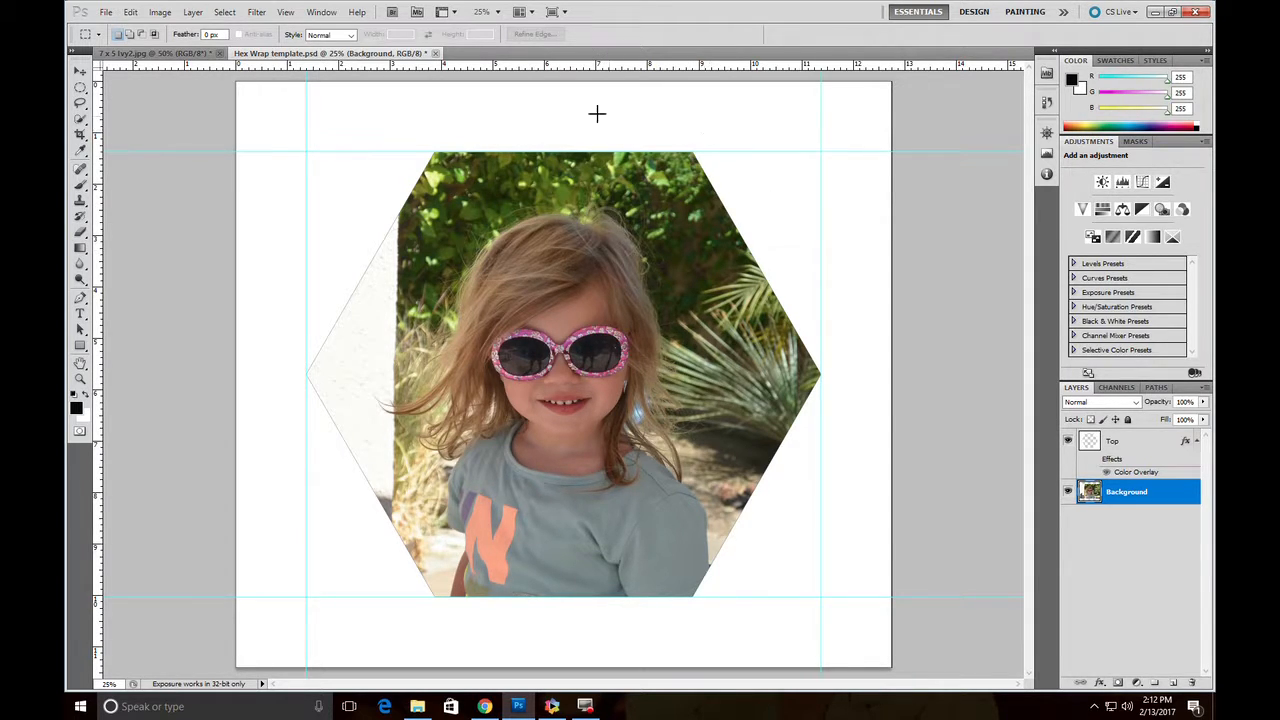
{"action": "mouse_move", "coordinate": [327, 575]}
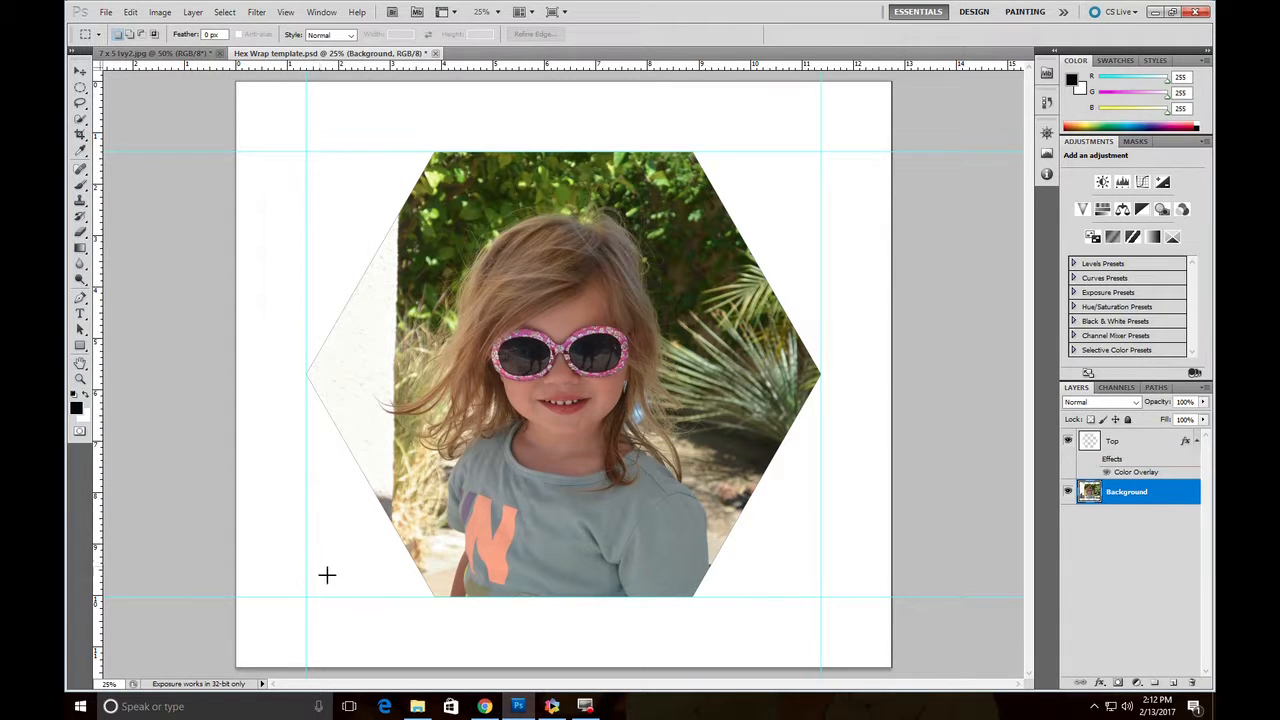
{"action": "mouse_move", "coordinate": [852, 518]}
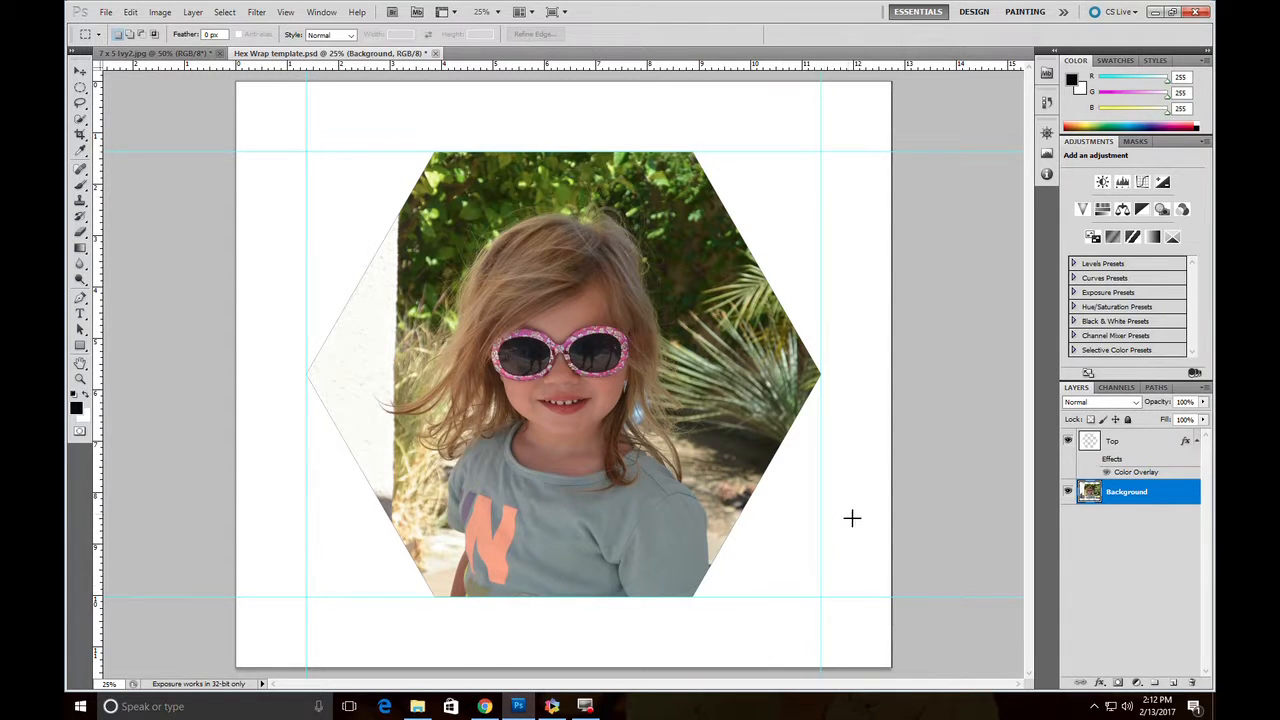
{"action": "mouse_move", "coordinate": [855, 436]}
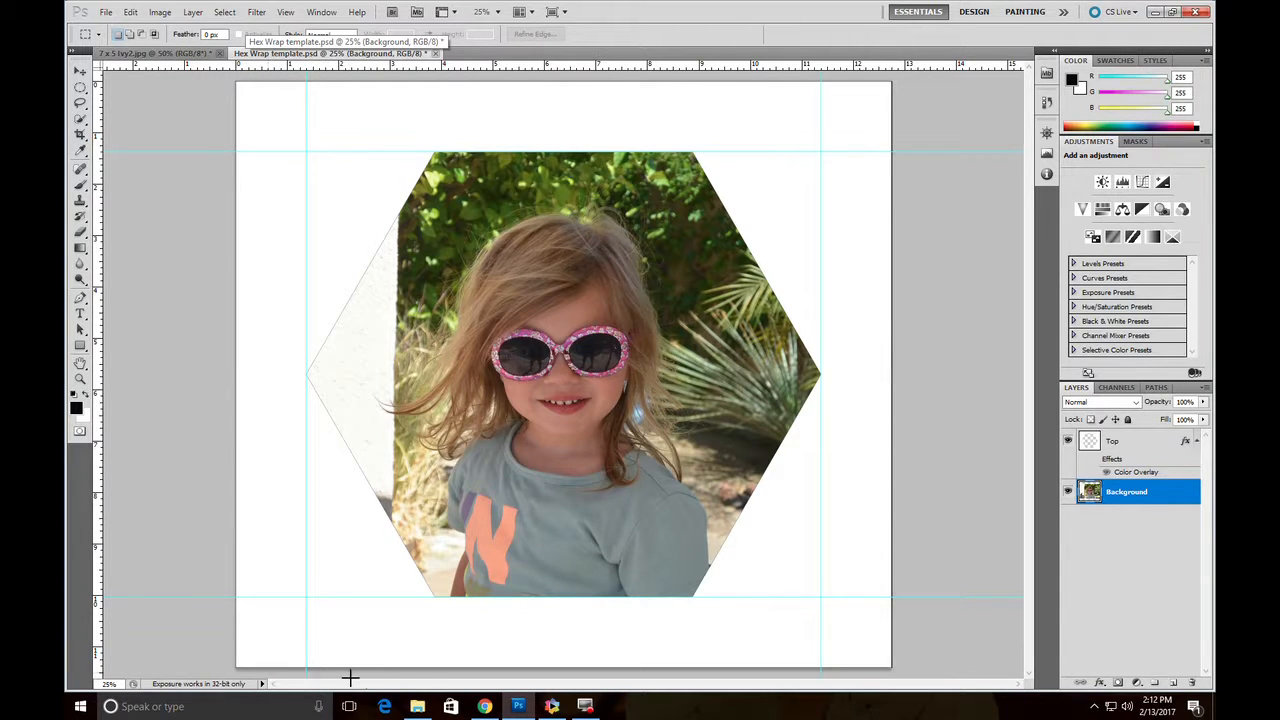
{"action": "mouse_move", "coordinate": [895, 670]}
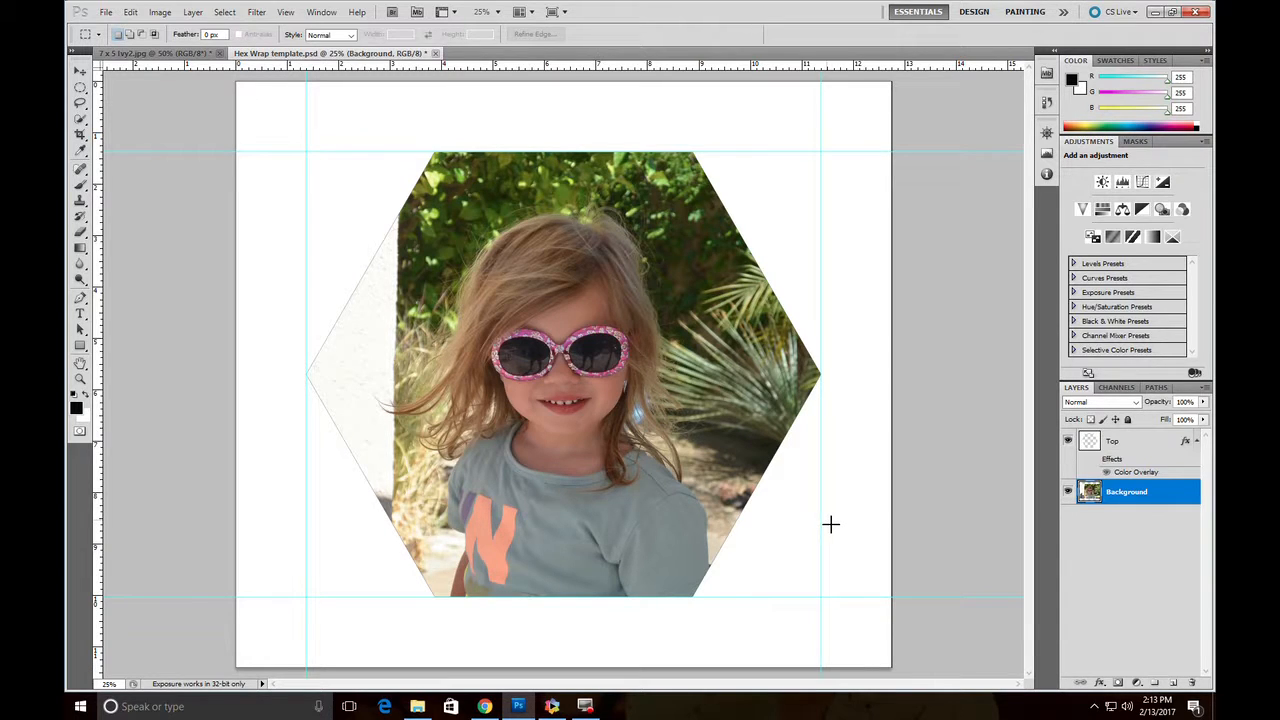
{"action": "mouse_move", "coordinate": [753, 511]}
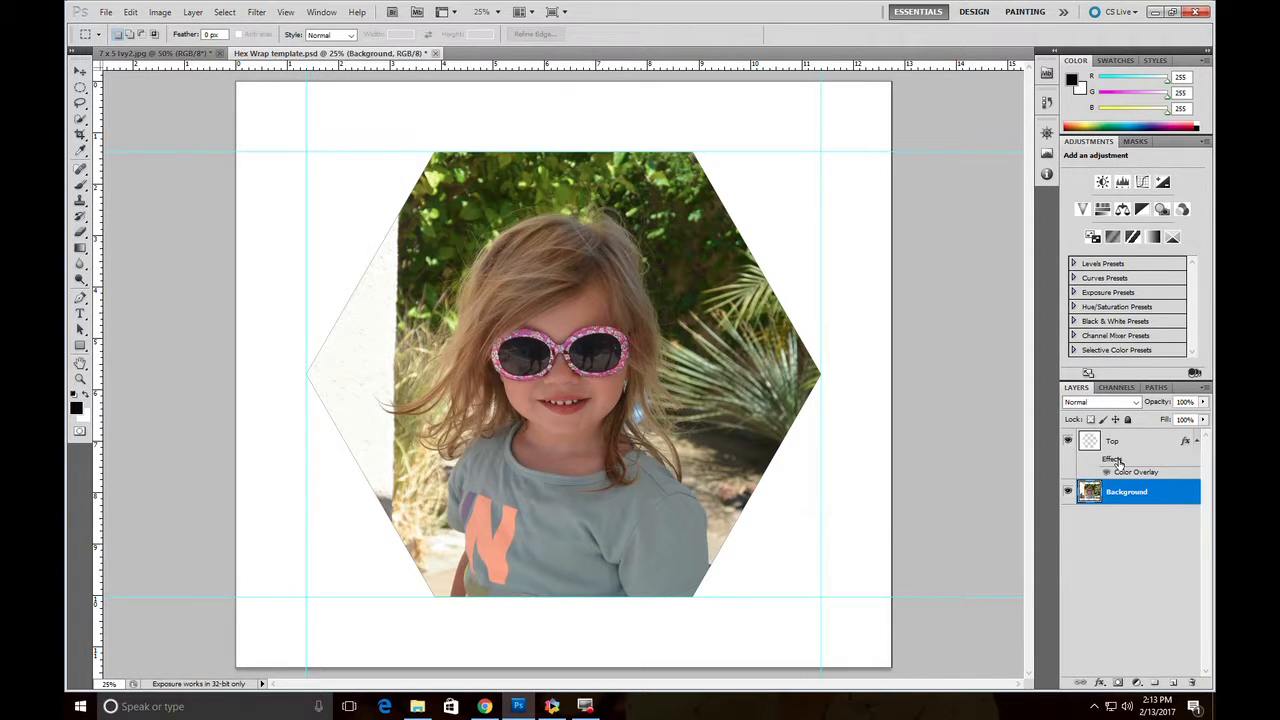
{"action": "mouse_move", "coordinate": [1113, 459]}
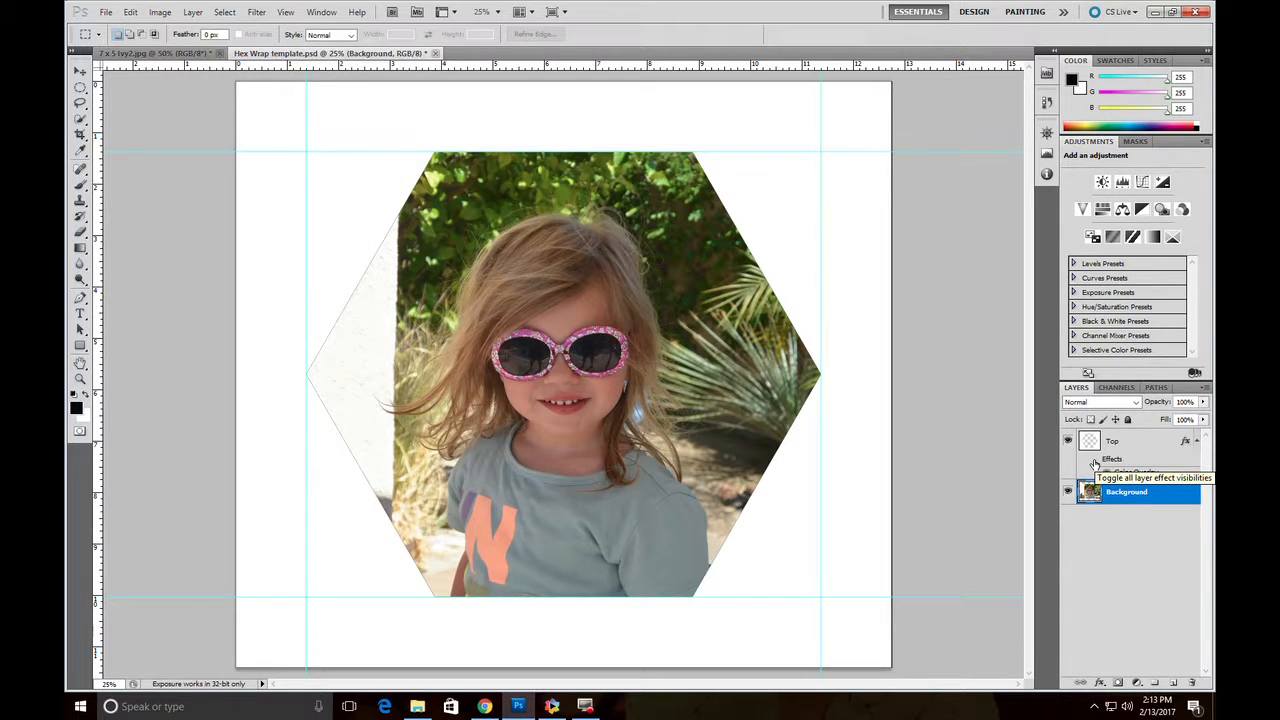
- Show the Top layer's Color Overlay effect to add the black hexagon border
{"action": "left_click", "coordinate": [1094, 459]}
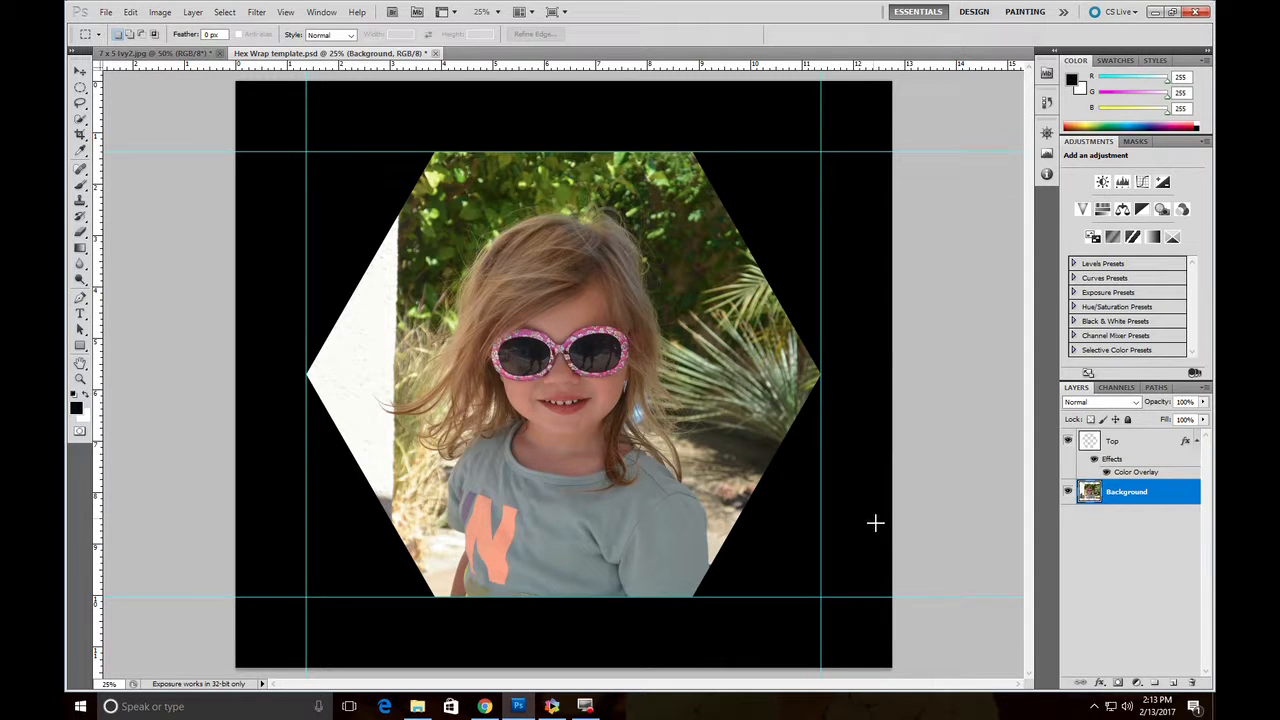
{"action": "mouse_move", "coordinate": [861, 496]}
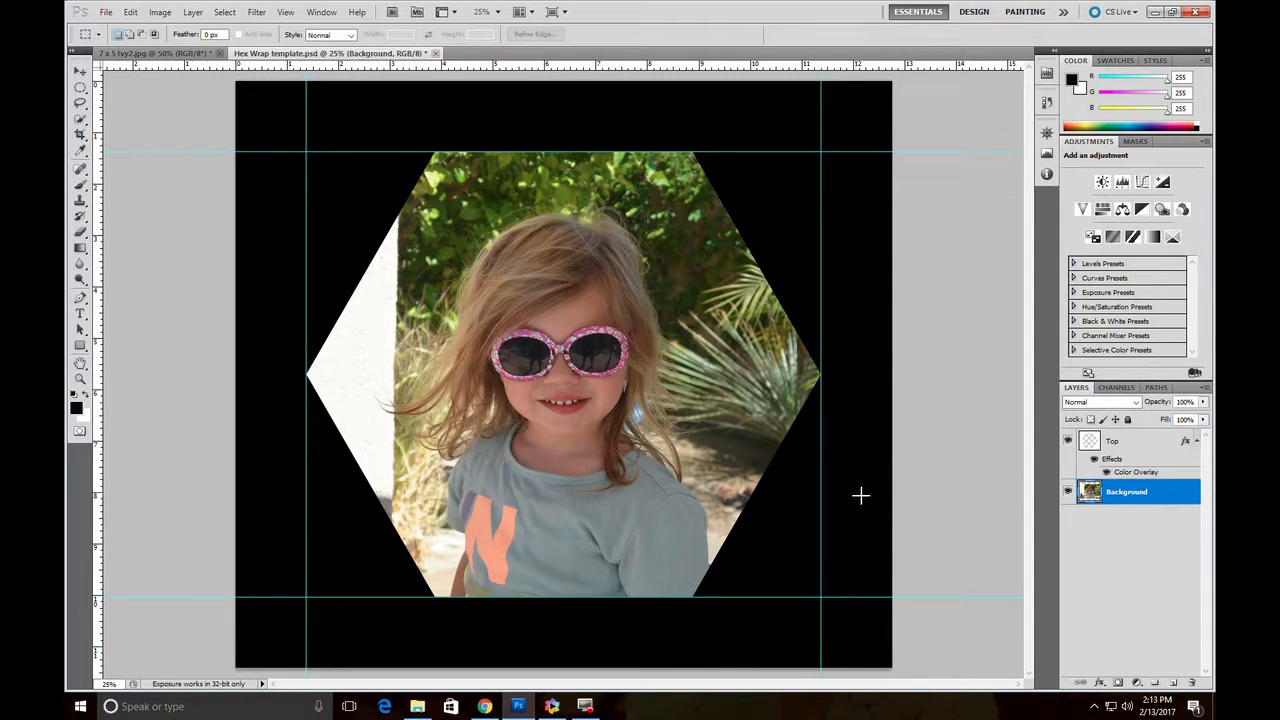
{"action": "mouse_move", "coordinate": [866, 358]}
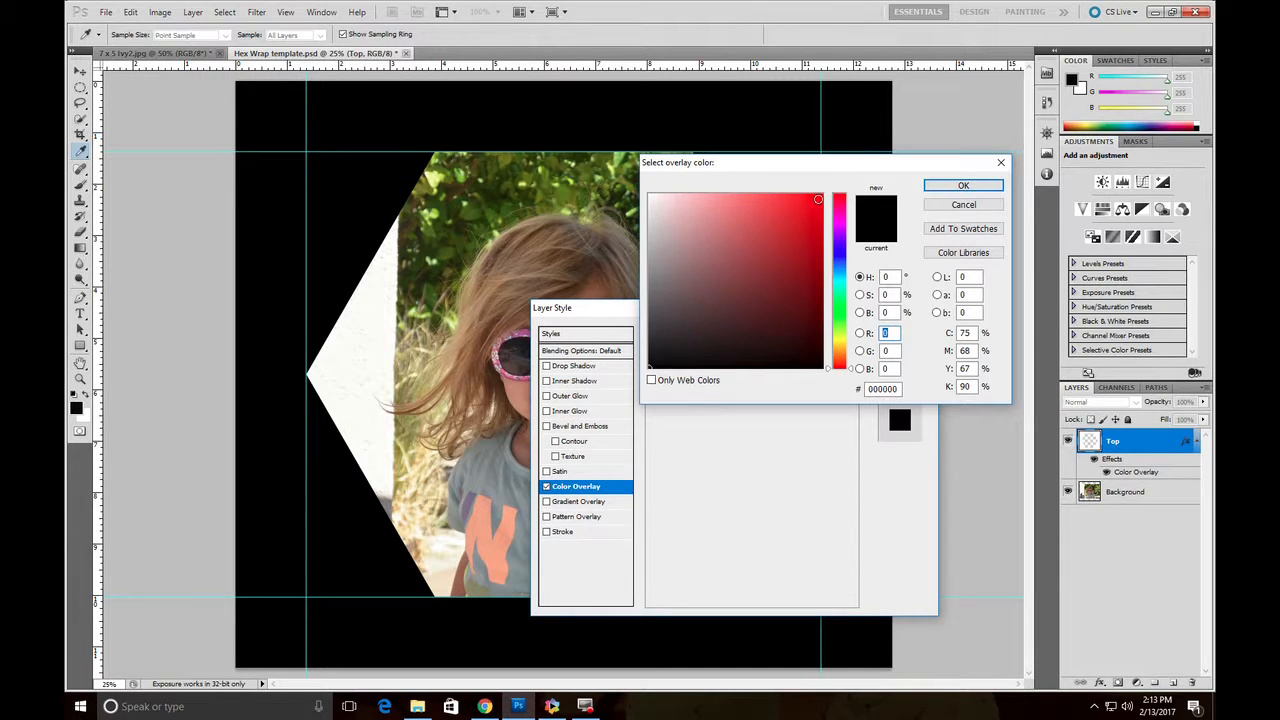
- Preview yellow, bright green and dark olive border colours, then cancel to keep black
{"action": "left_click", "coordinate": [818, 199]}
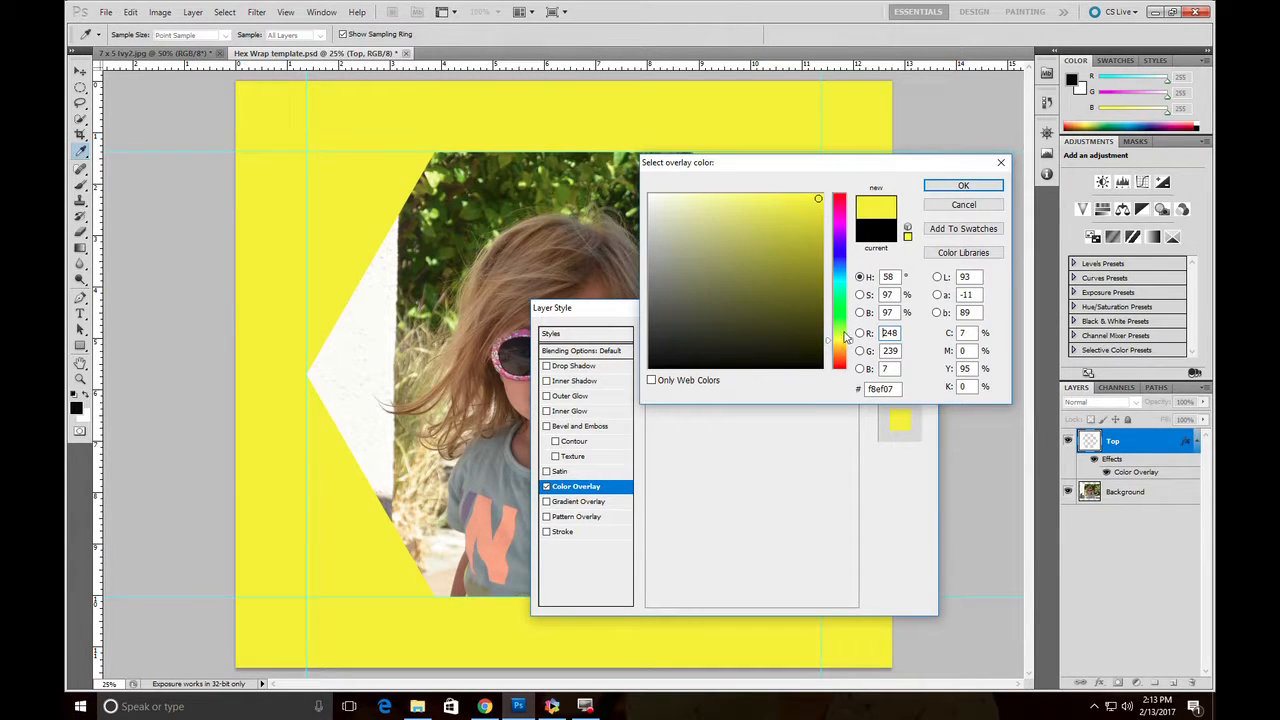
{"action": "left_click", "coordinate": [840, 310]}
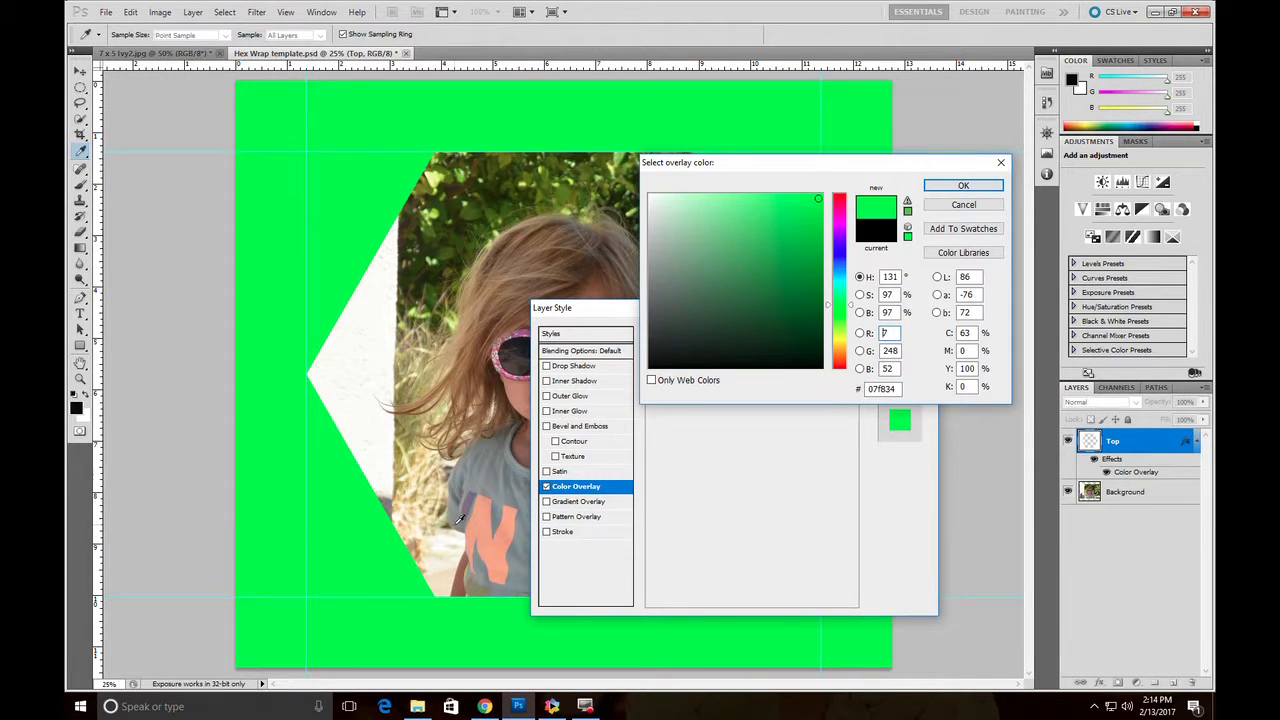
{"action": "mouse_move", "coordinate": [488, 512]}
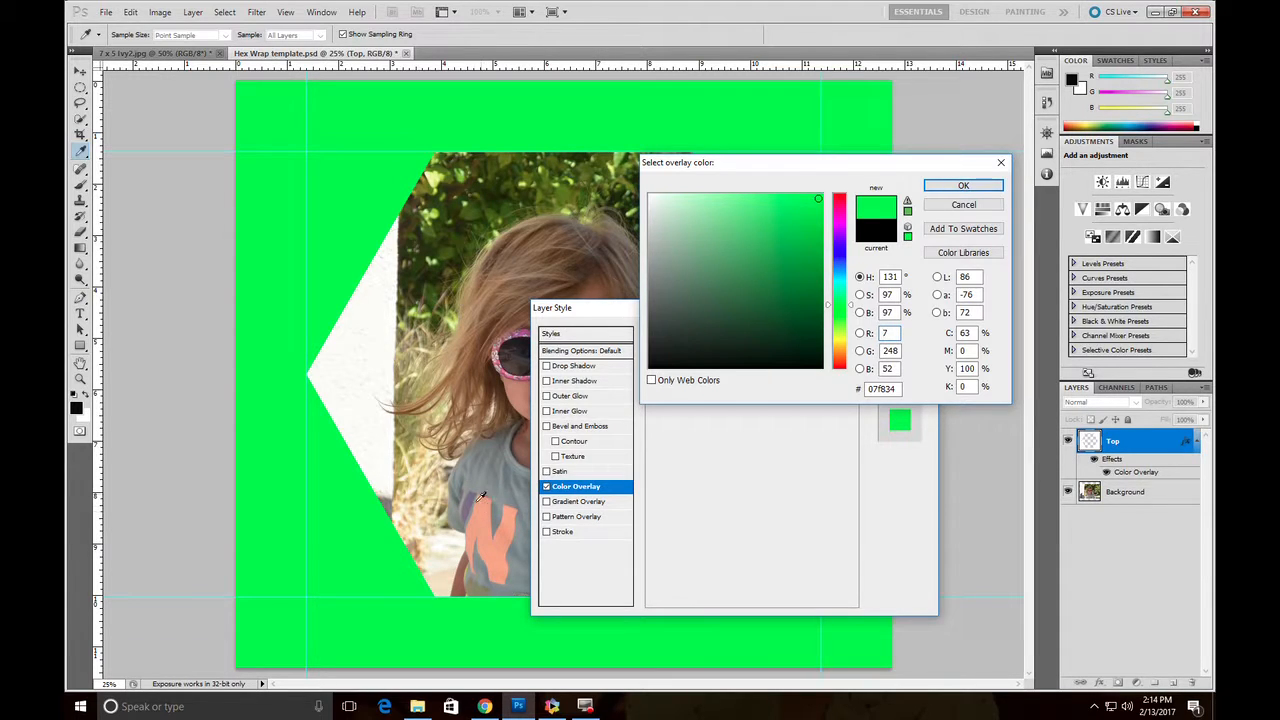
{"action": "mouse_move", "coordinate": [450, 463]}
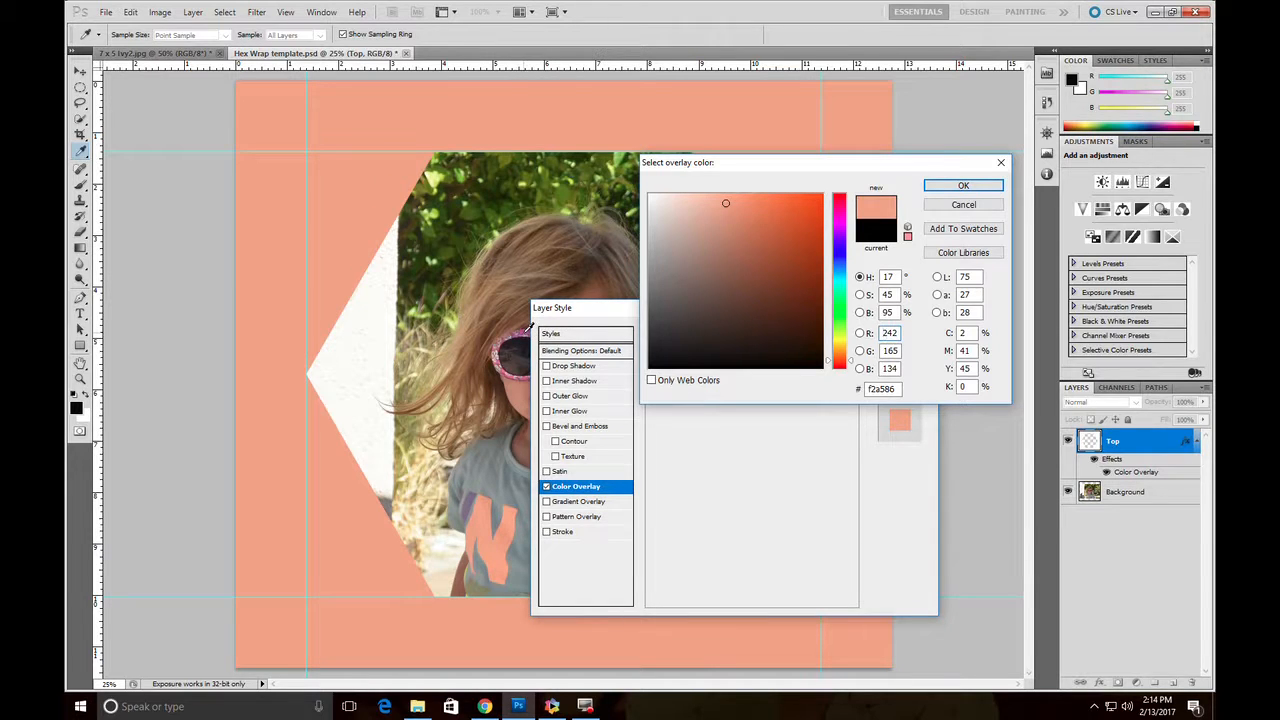
{"action": "left_click", "coordinate": [736, 242]}
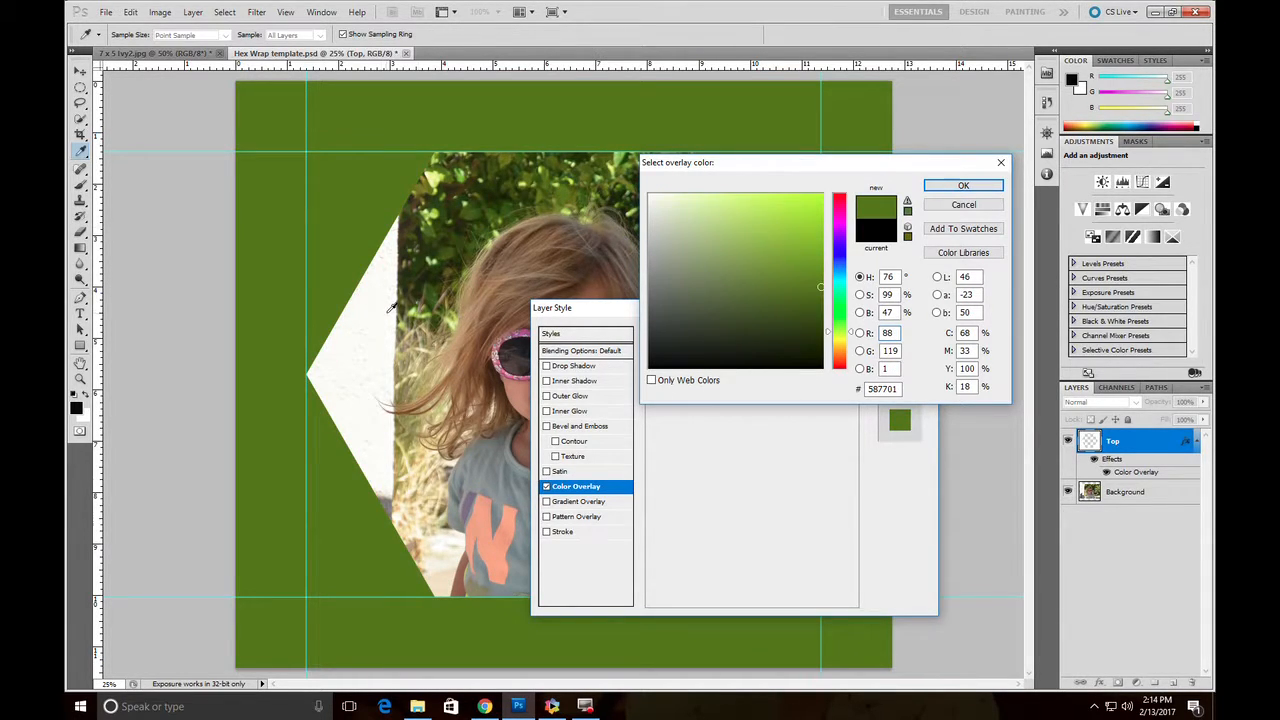
{"action": "mouse_move", "coordinate": [422, 335]}
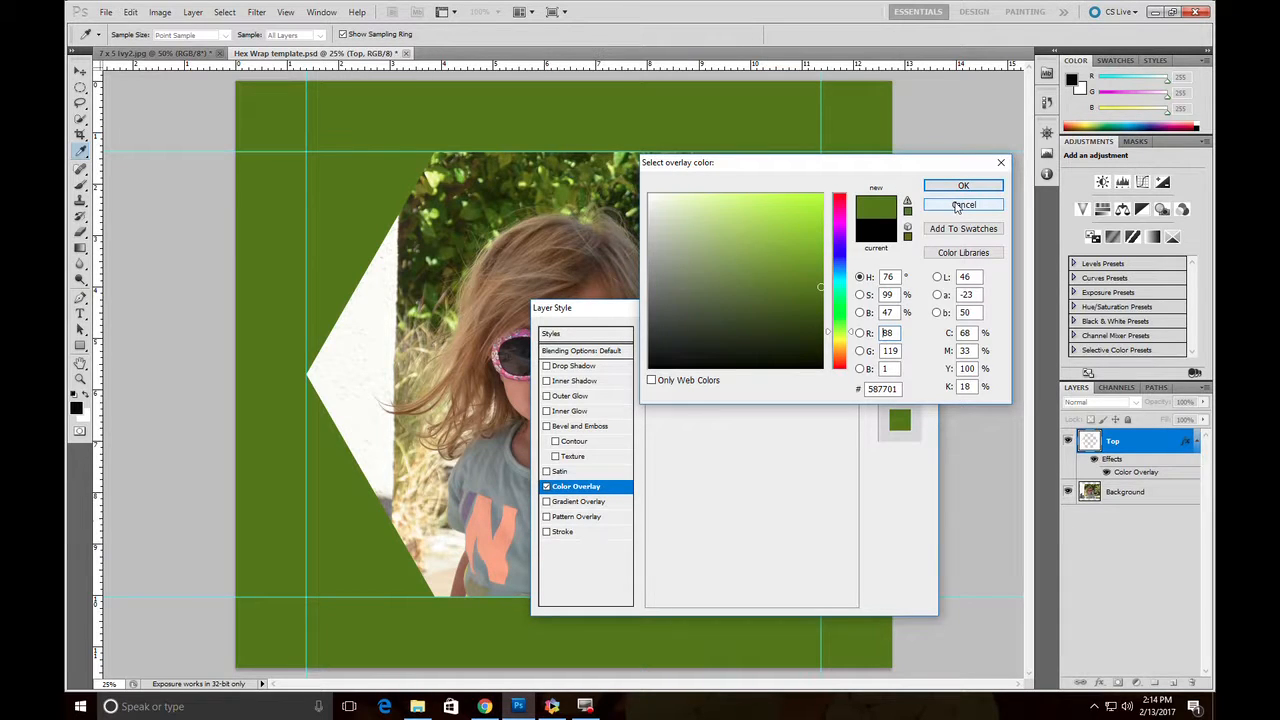
{"action": "left_click", "coordinate": [962, 204]}
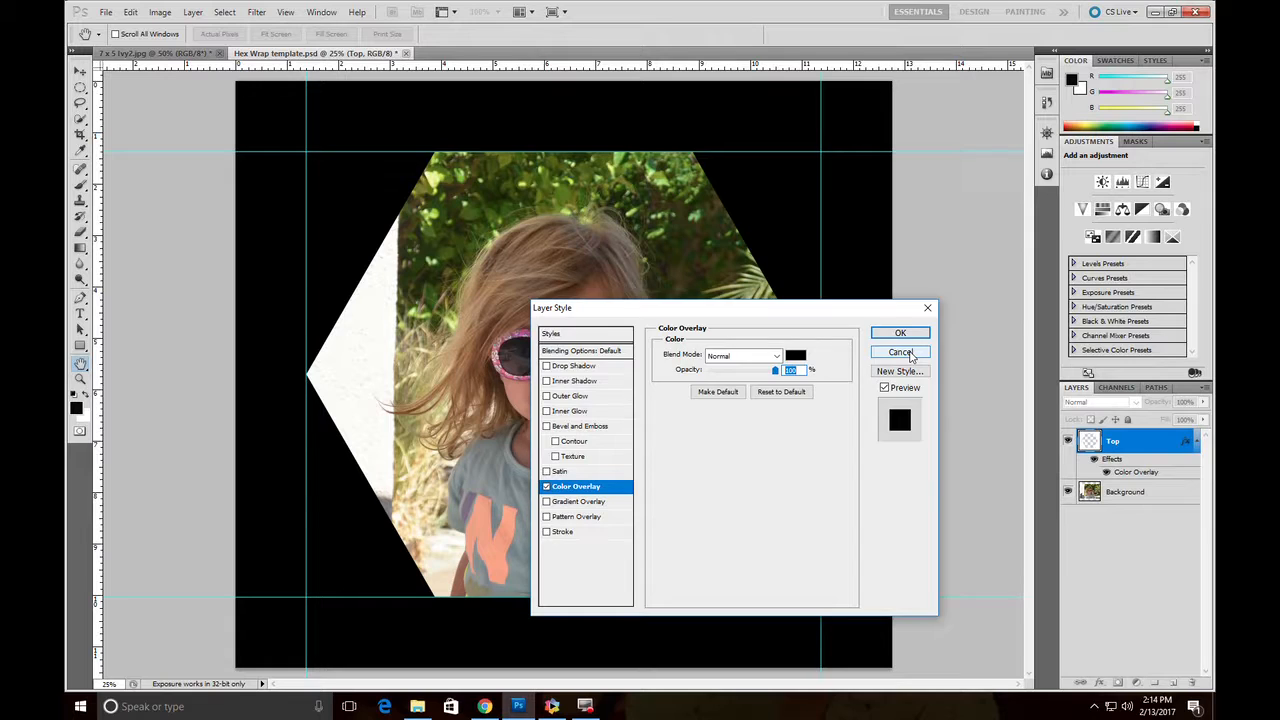
- Cancel the Layer Style dialog, keeping the black border unchanged
{"action": "left_click", "coordinate": [899, 332]}
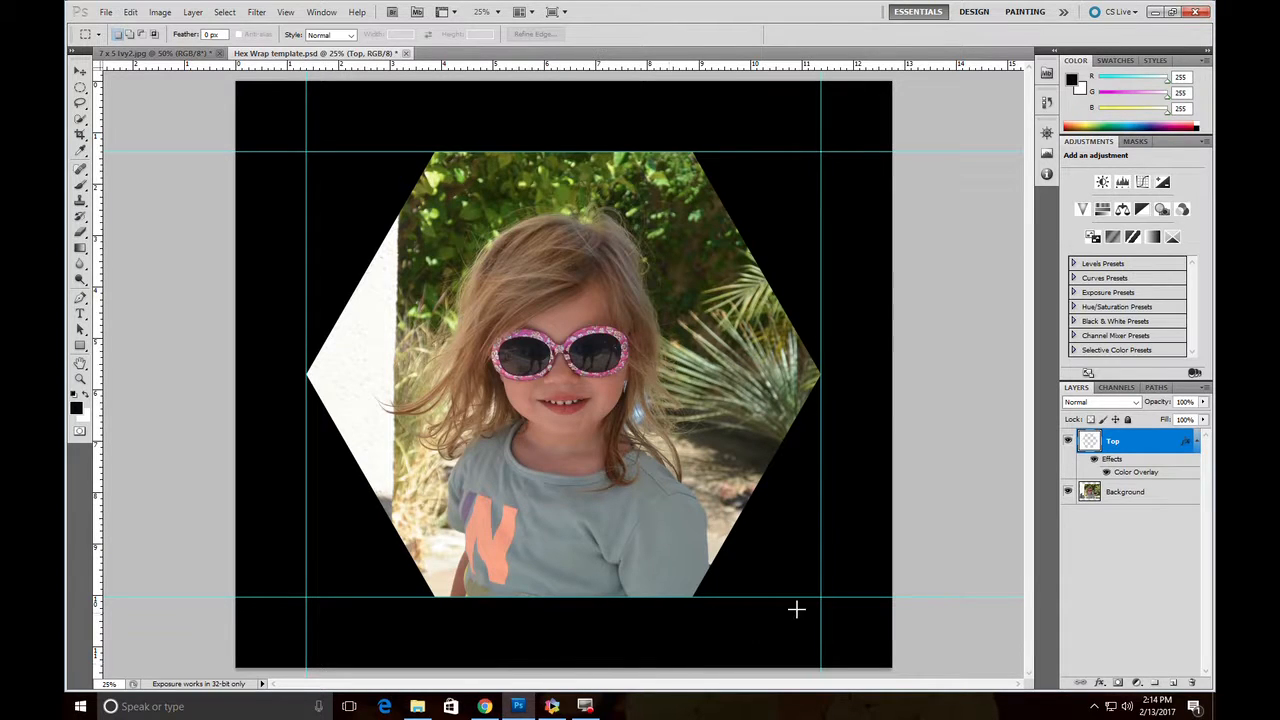
{"action": "mouse_move", "coordinate": [870, 392]}
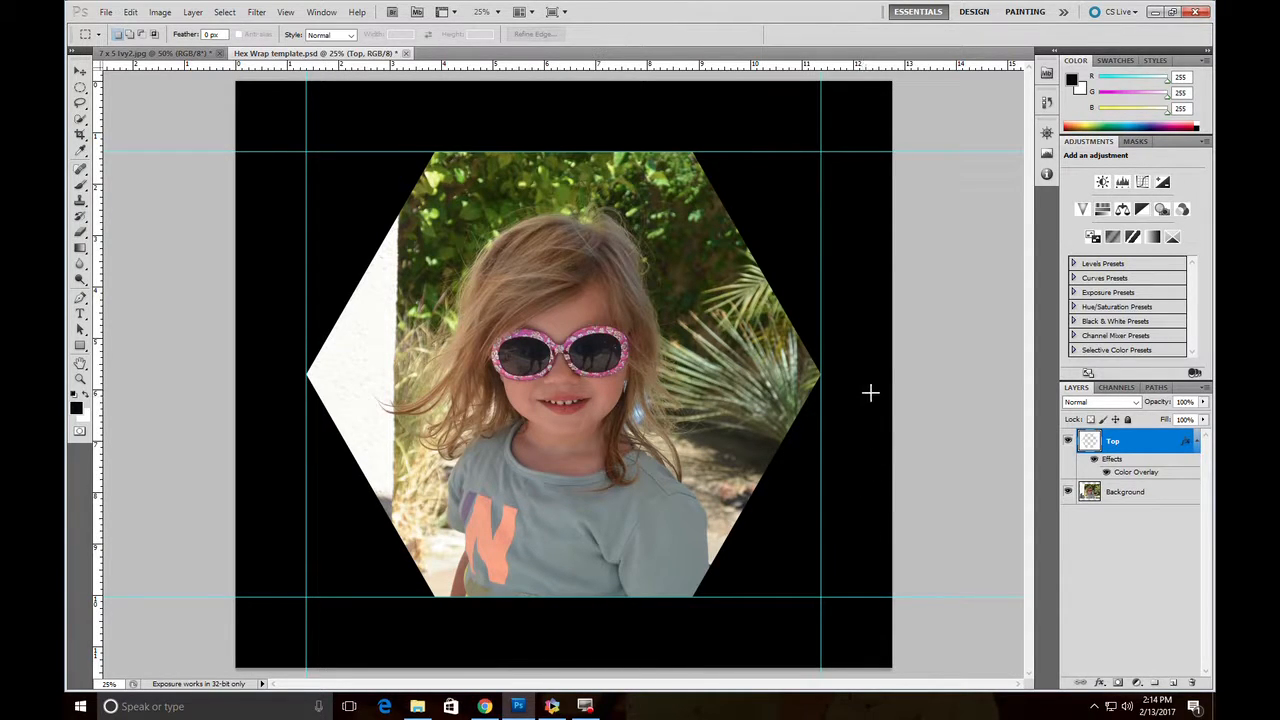